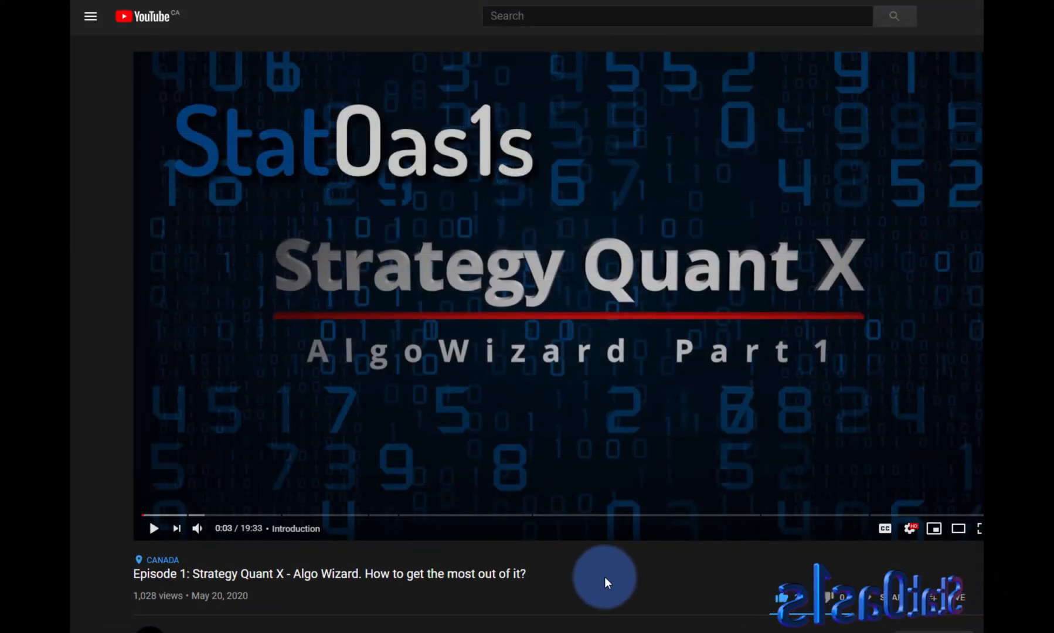
# Set the long entry condition's left side to Heiken Ashi Close with shift 0.
pyautogui.scroll(-3)
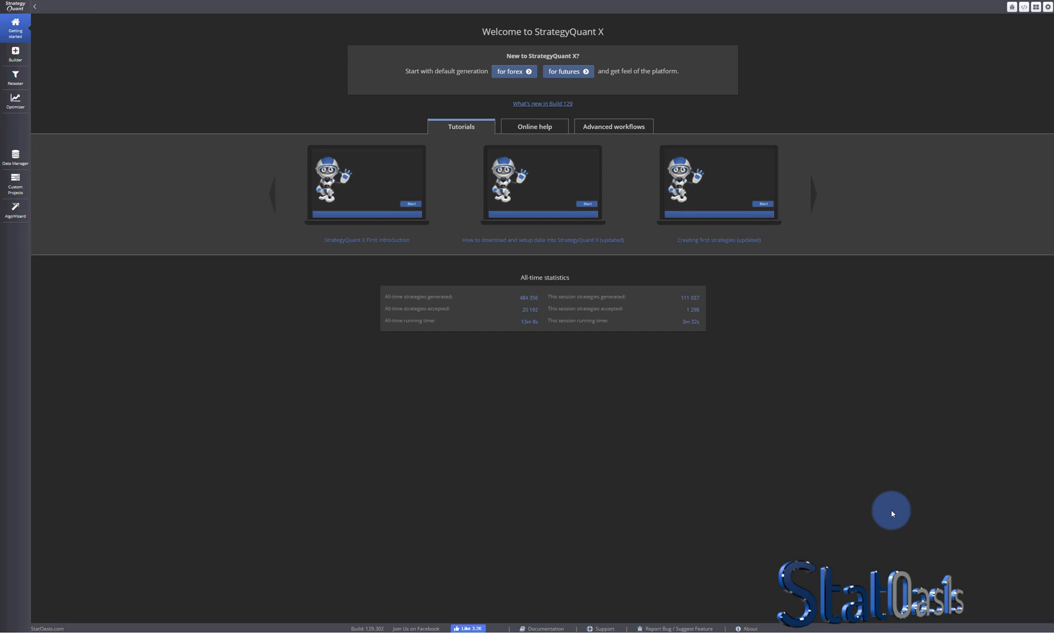
pyautogui.moveTo(68, 217)
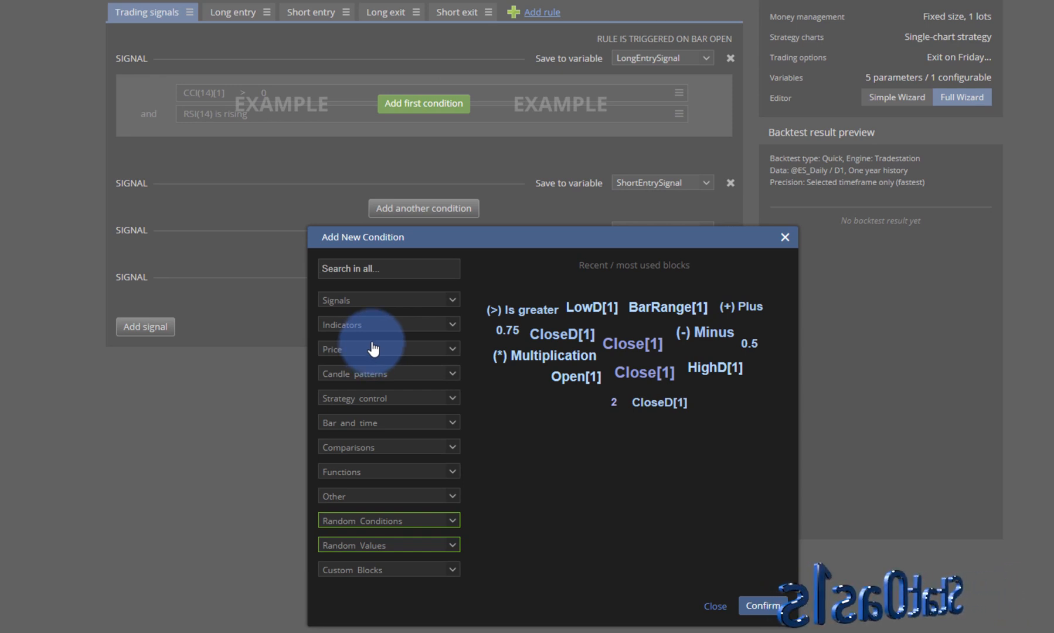
pyautogui.click(388, 423)
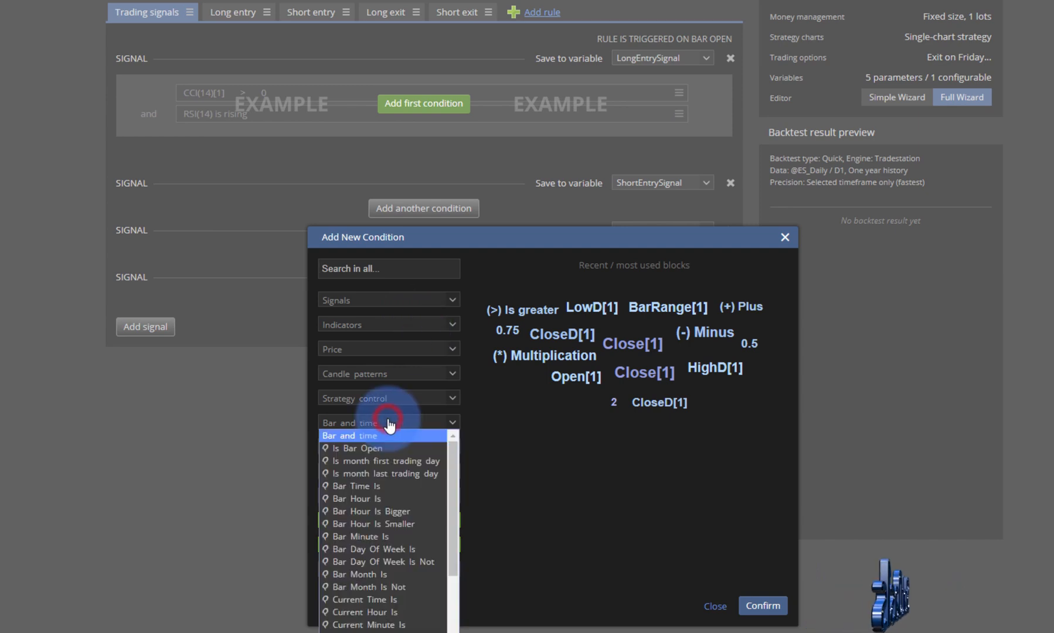
pyautogui.click(389, 423)
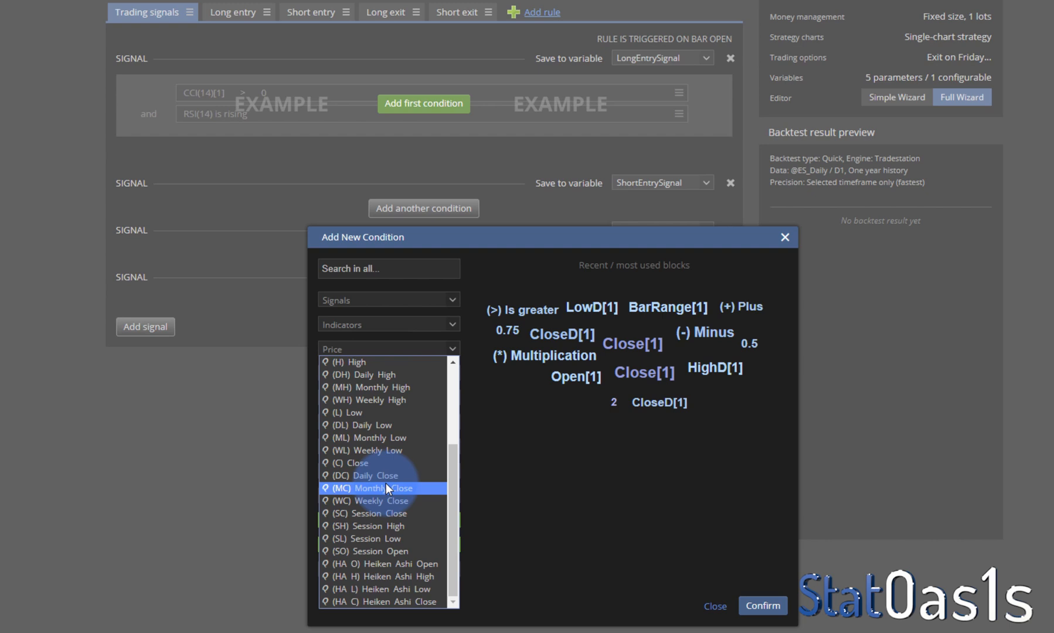
pyautogui.click(402, 601)
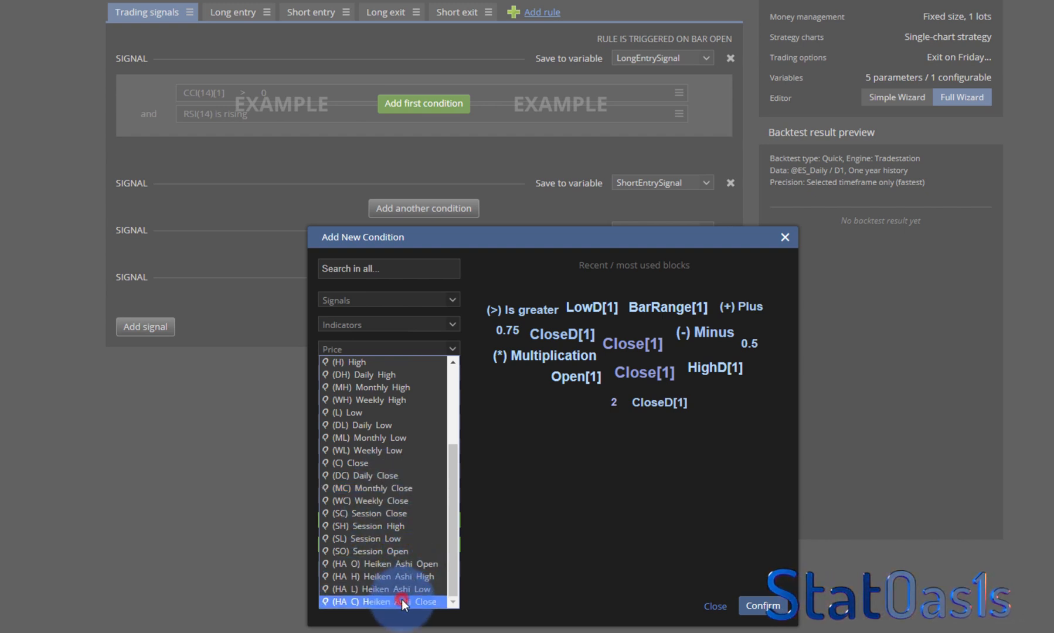
pyautogui.click(379, 602)
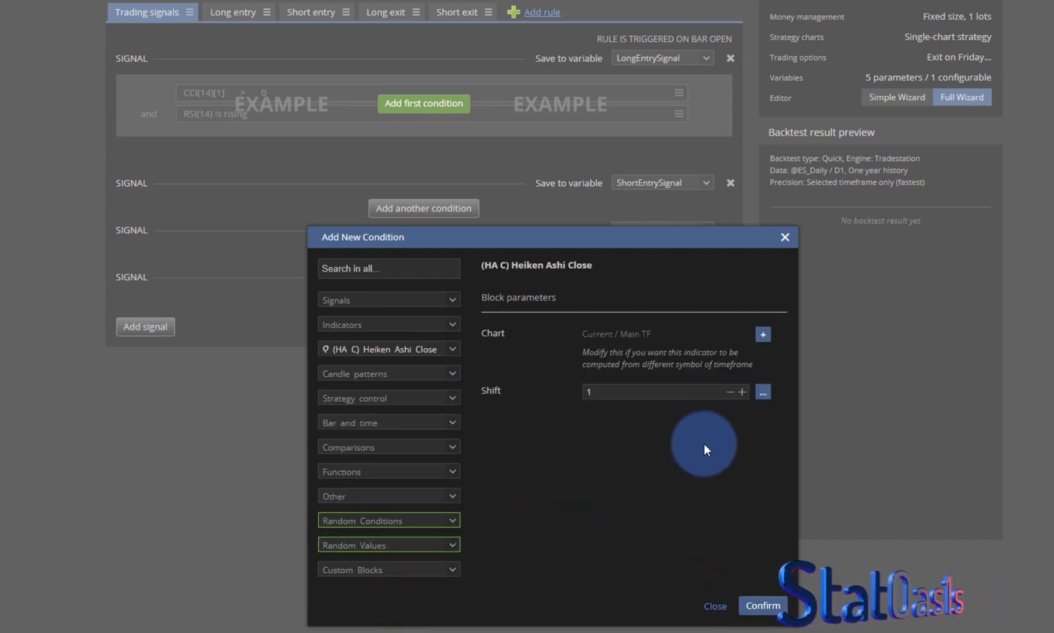
pyautogui.click(761, 605)
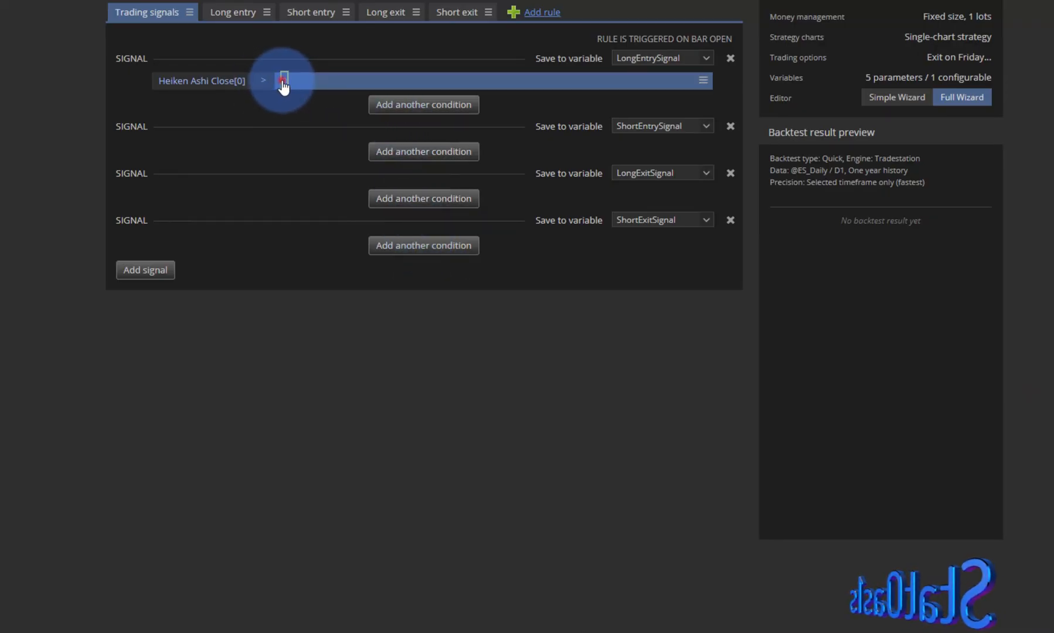
# Compare Heiken Ashi Close against a 200-period SMA on the right side.
pyautogui.click(283, 81)
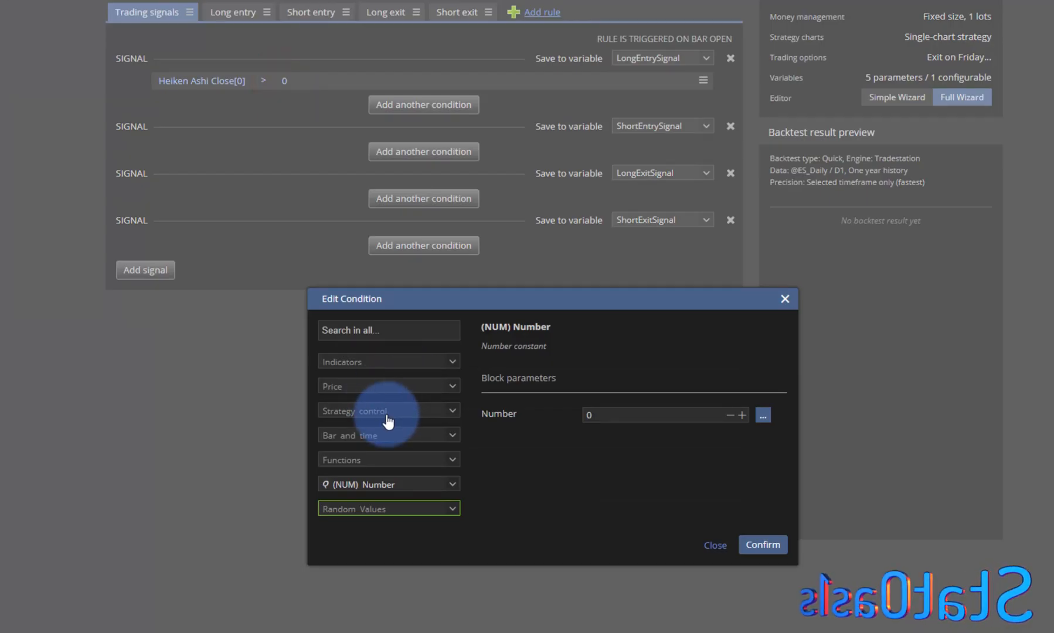
pyautogui.click(388, 330)
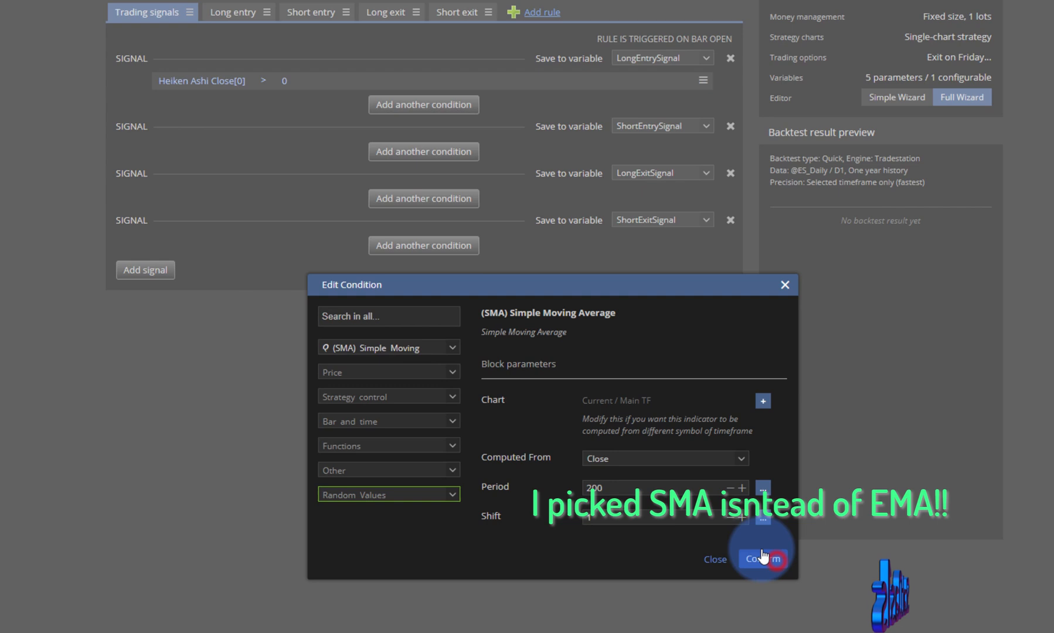
pyautogui.click(760, 559)
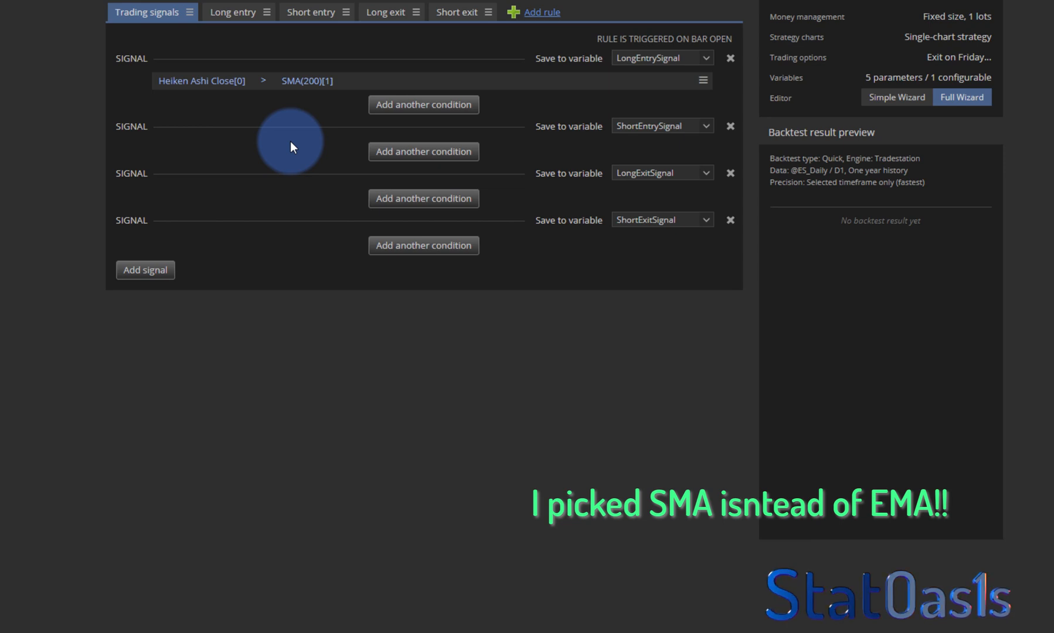
# Add a long entry condition: Heiken Ashi Close[0] above Parabolic SAR(0.02, 0.2).
pyautogui.click(424, 151)
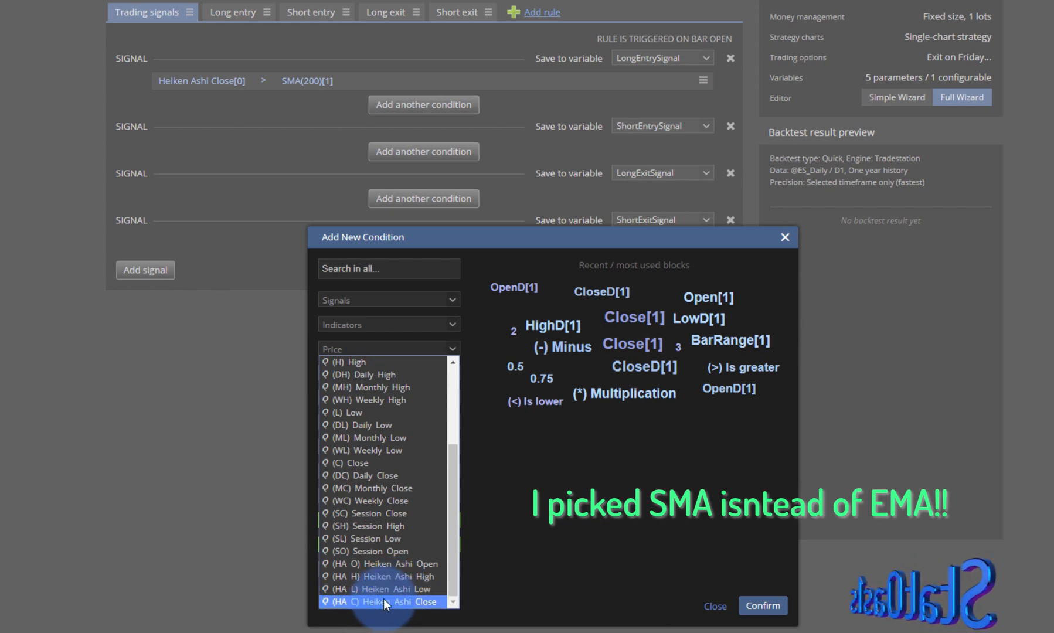
pyautogui.click(380, 601)
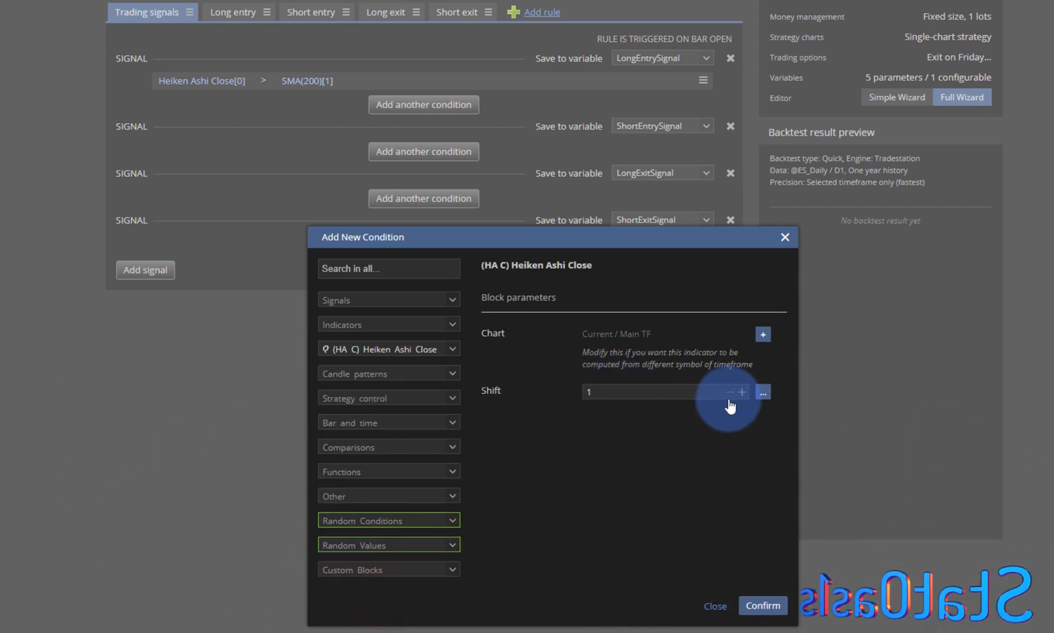
pyautogui.click(727, 391)
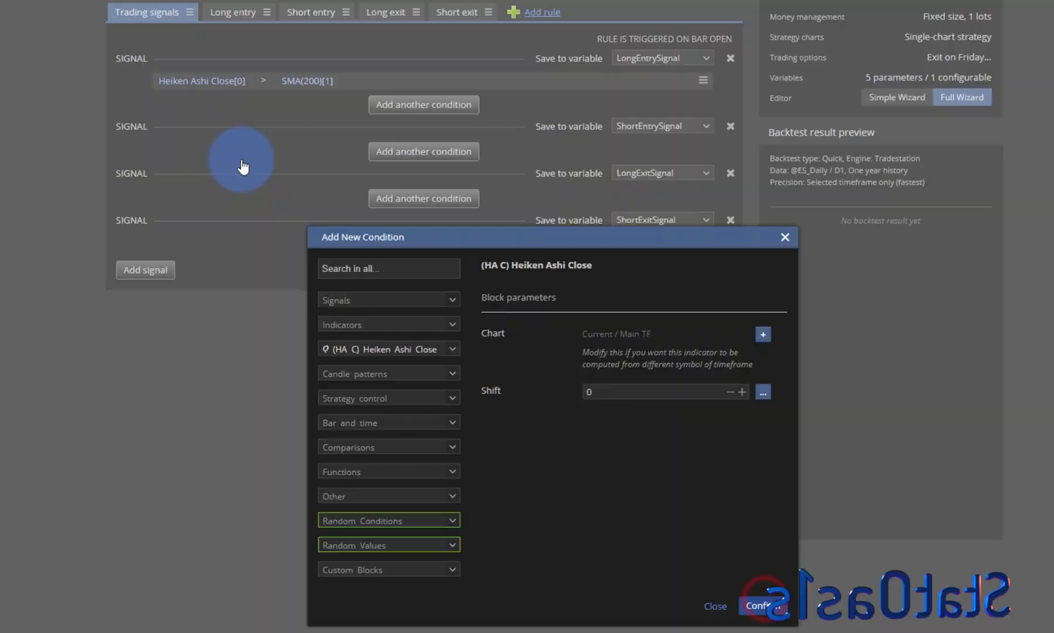
pyautogui.click(762, 605)
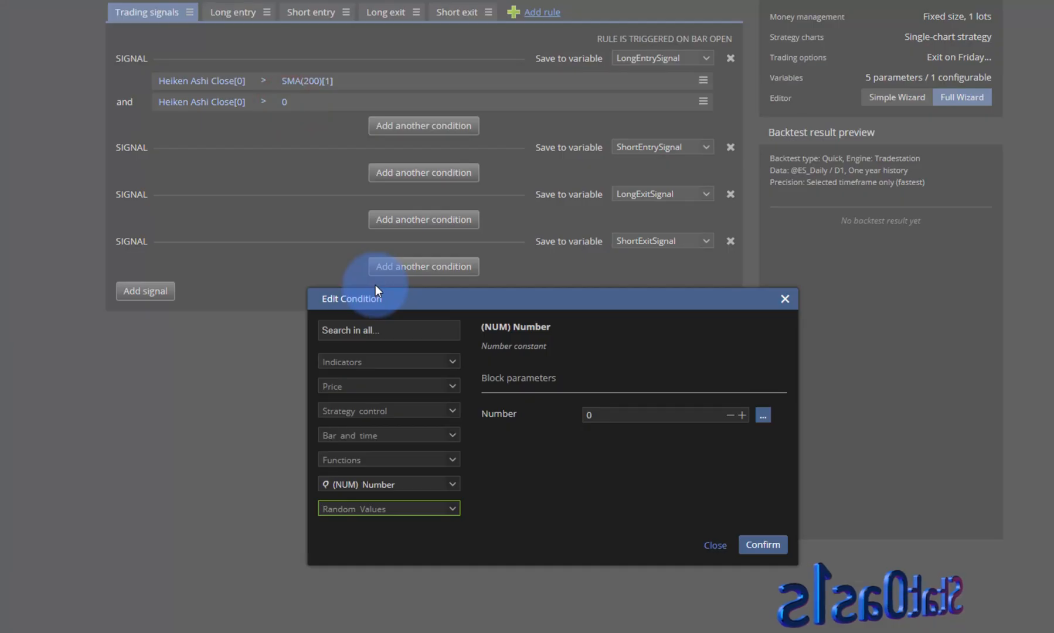
pyautogui.write('s')
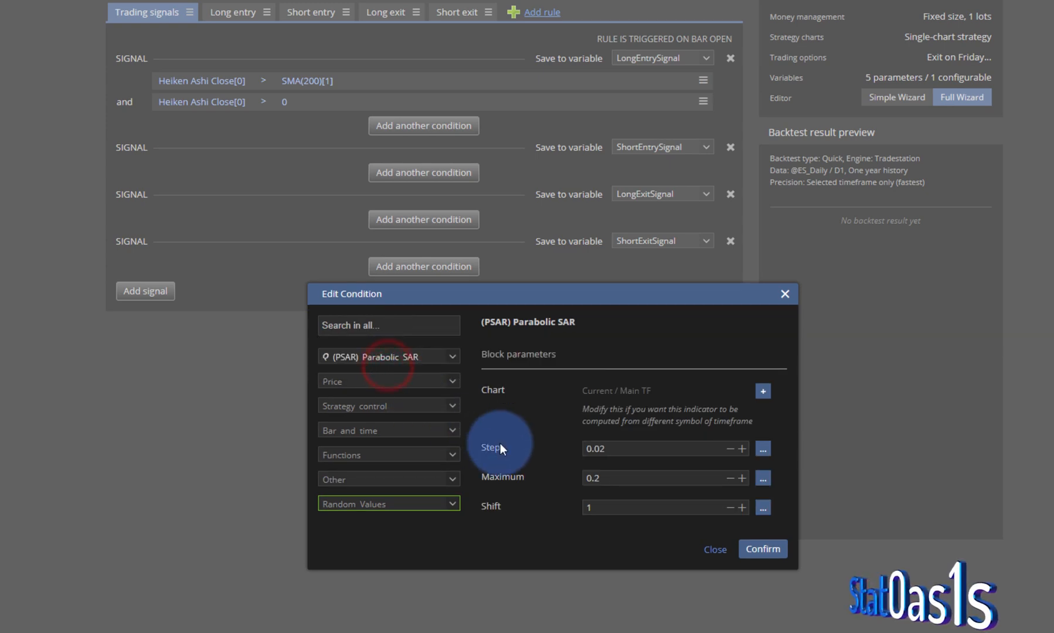
pyautogui.moveTo(645, 526)
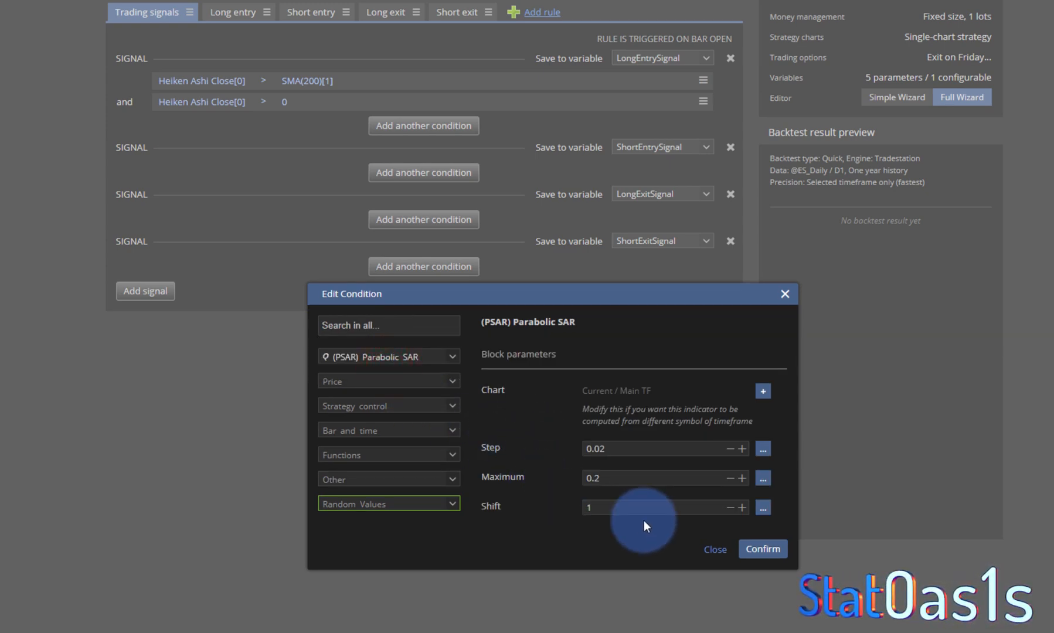
pyautogui.moveTo(644, 566)
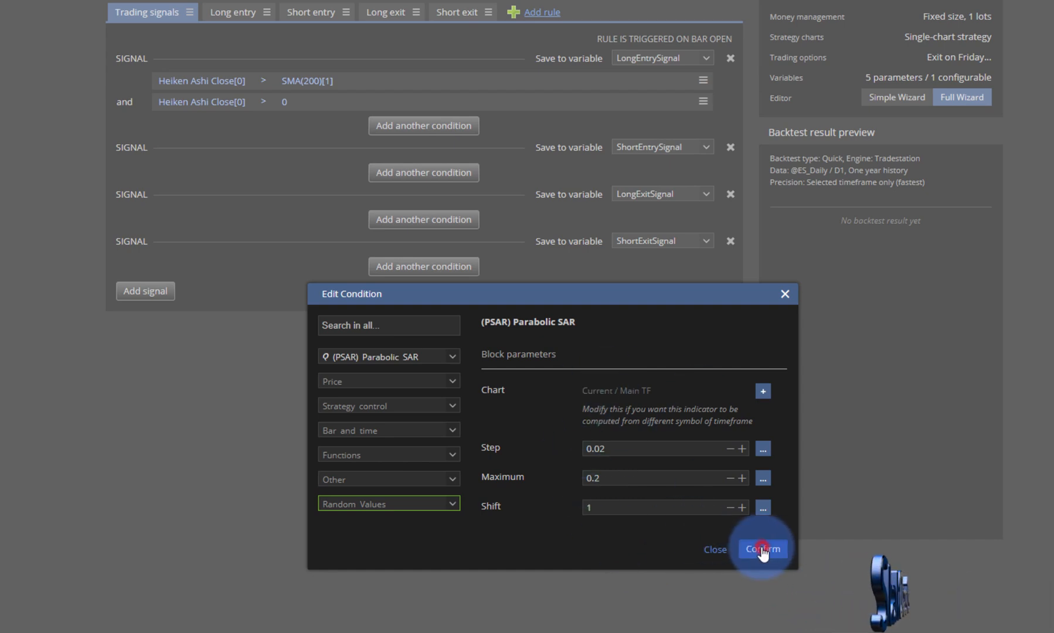
pyautogui.click(762, 549)
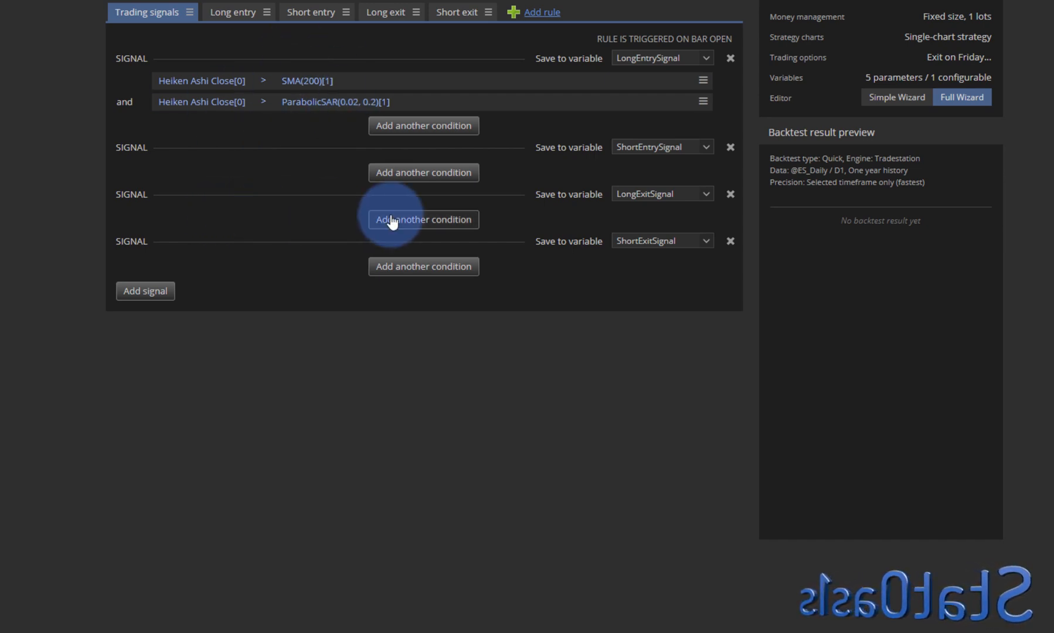
# Start a short entry condition with Heiken Ashi Close at shift 0.
pyautogui.click(422, 172)
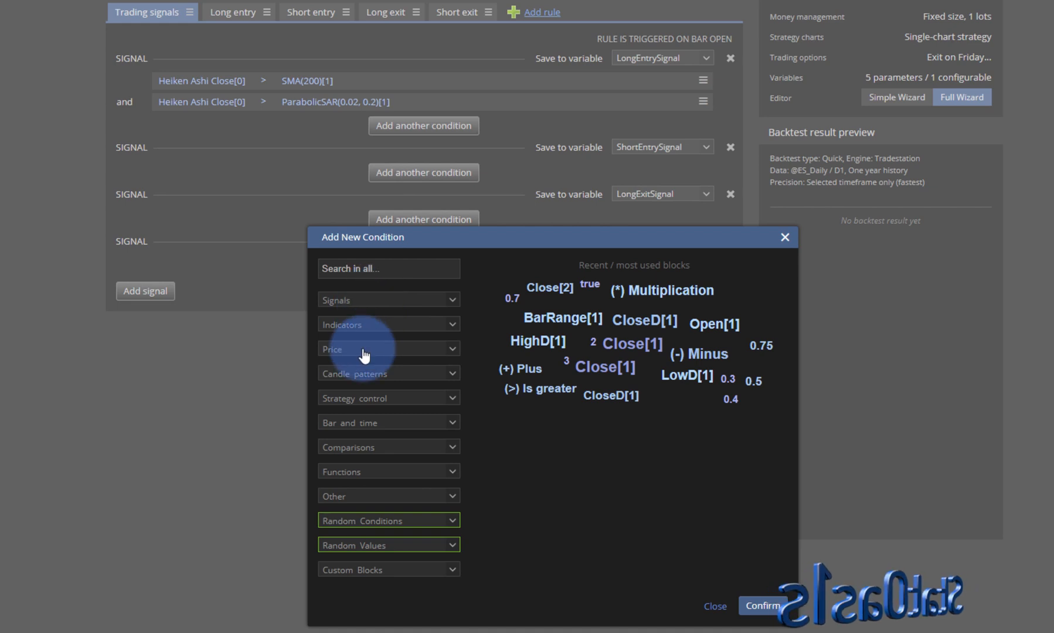
pyautogui.click(388, 348)
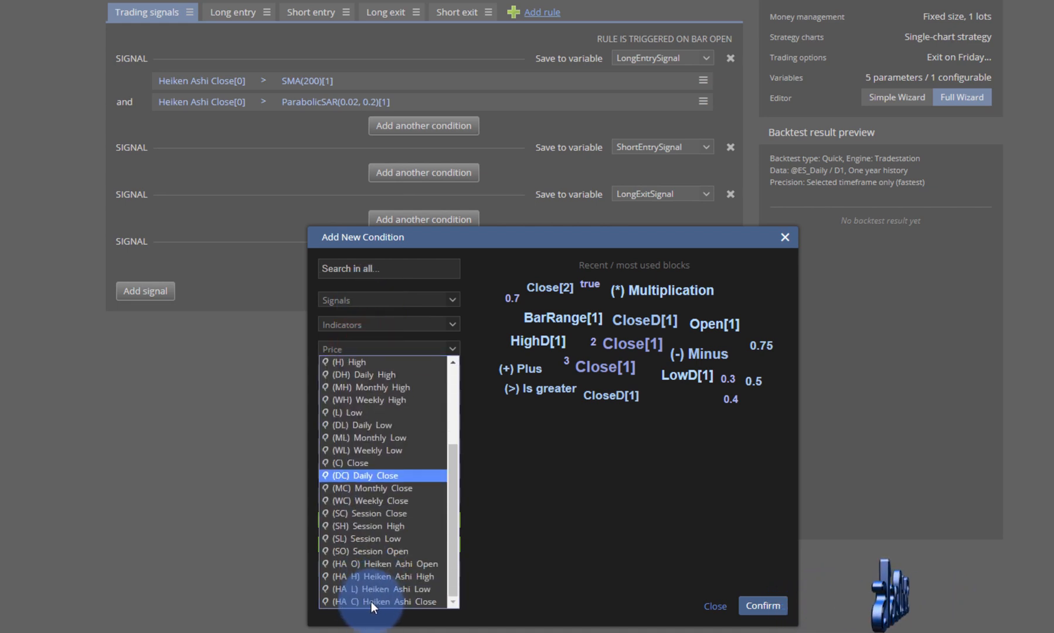
pyautogui.click(383, 601)
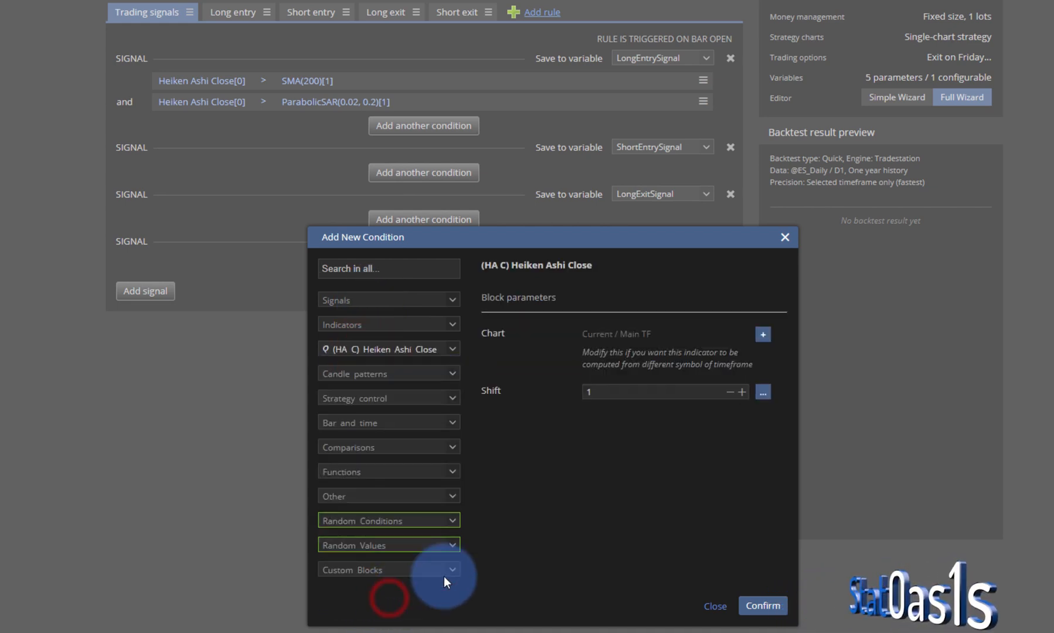
pyautogui.click(730, 392)
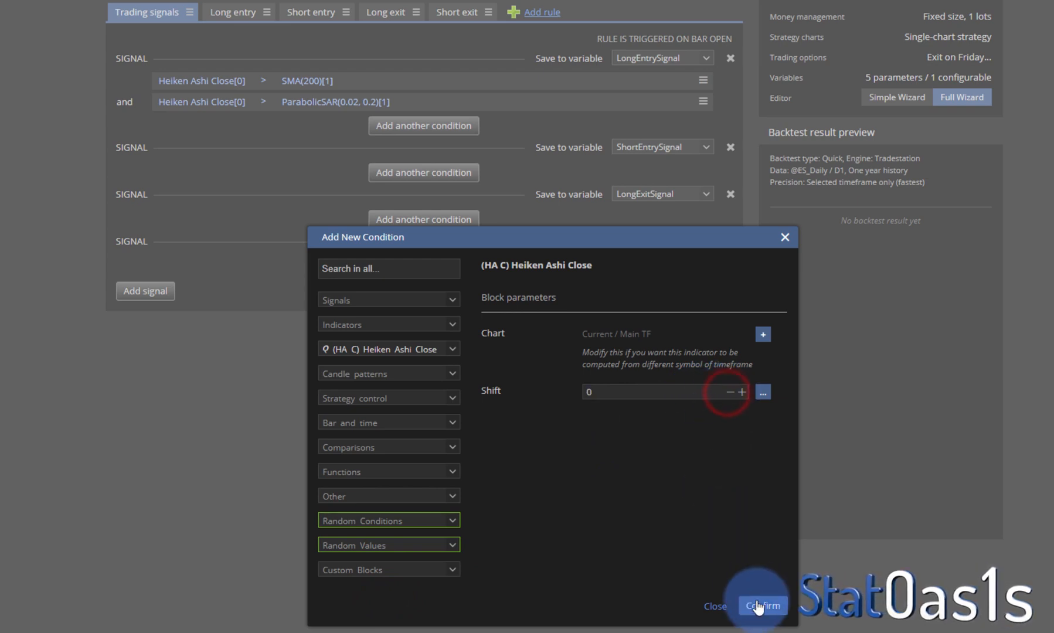
pyautogui.click(761, 606)
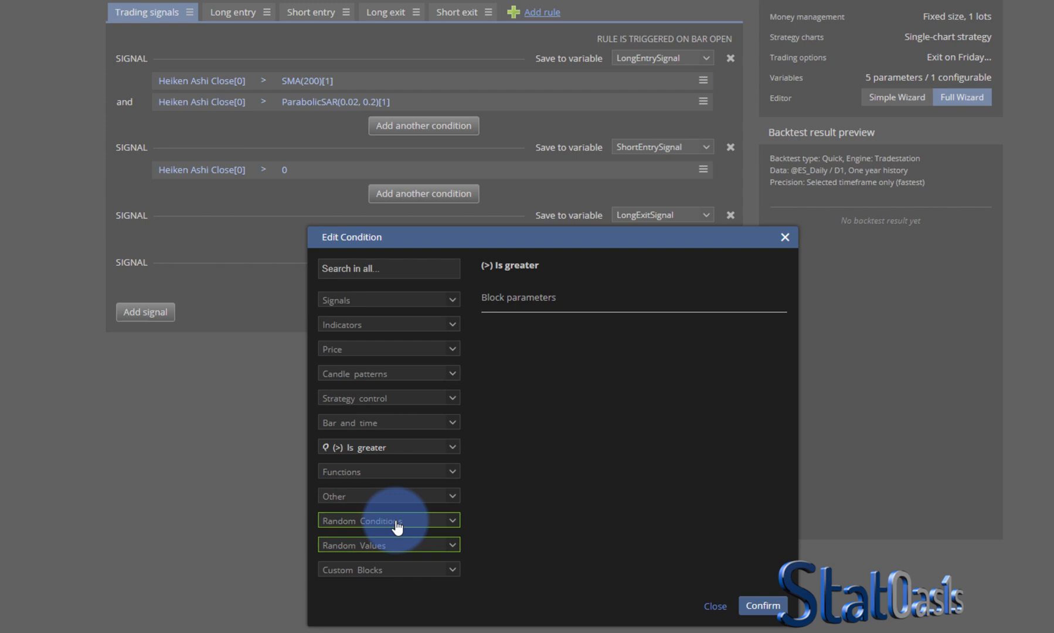
# Make the comparison 'is lower' against SMA with period 200.
pyautogui.click(388, 447)
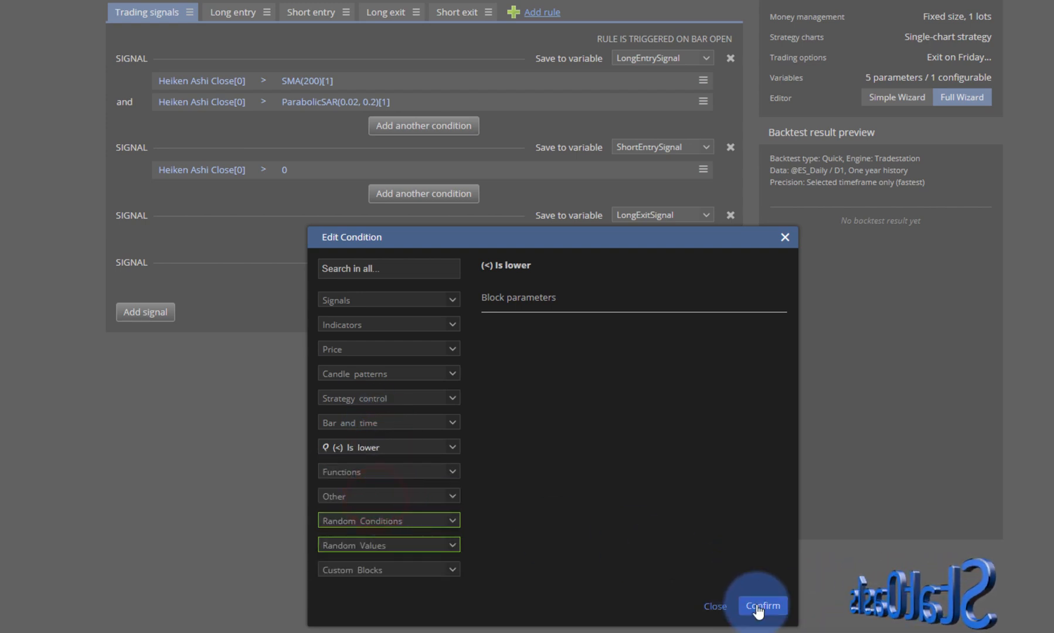
pyautogui.click(762, 606)
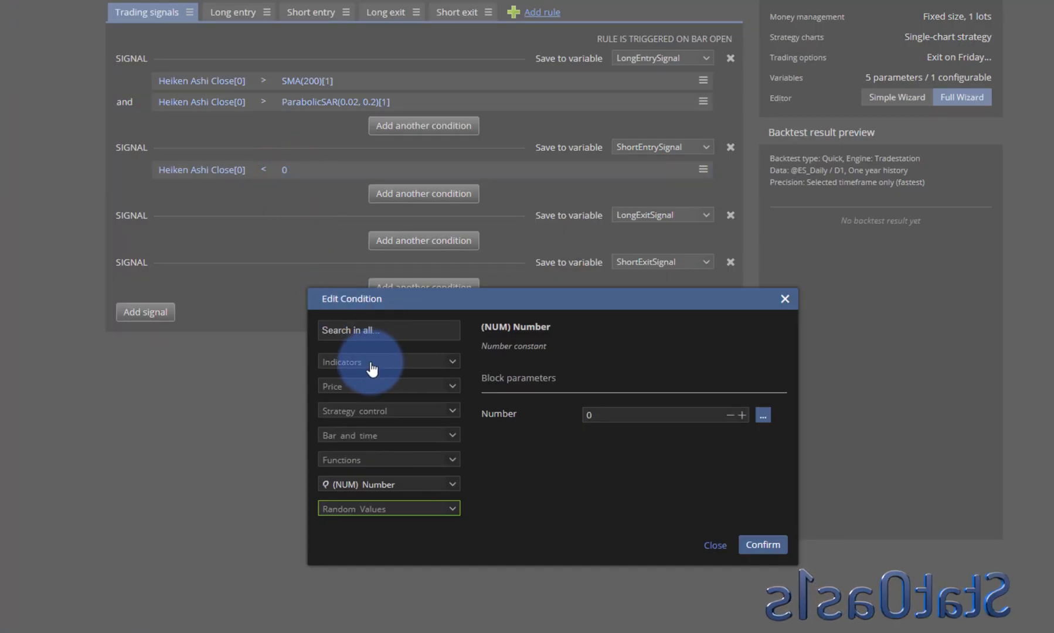
pyautogui.click(389, 362)
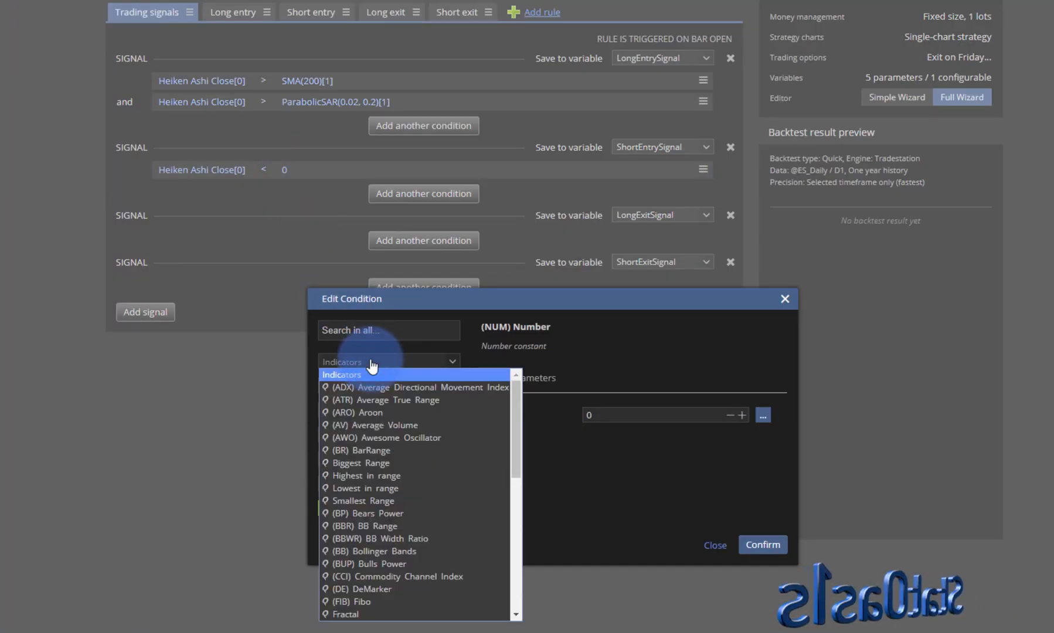
pyautogui.write('s')
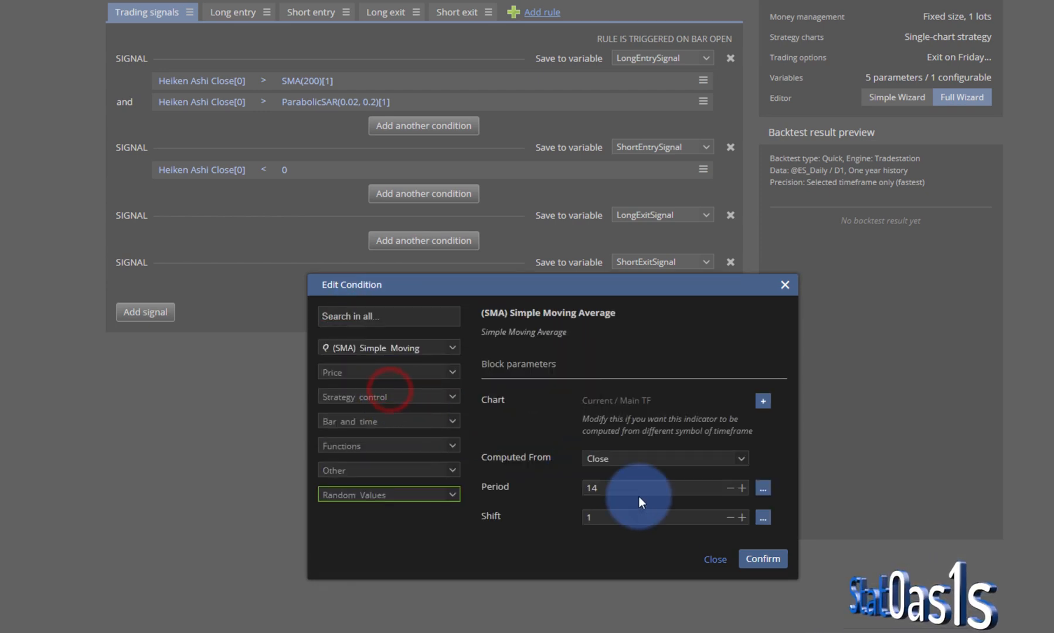
pyautogui.write('200')
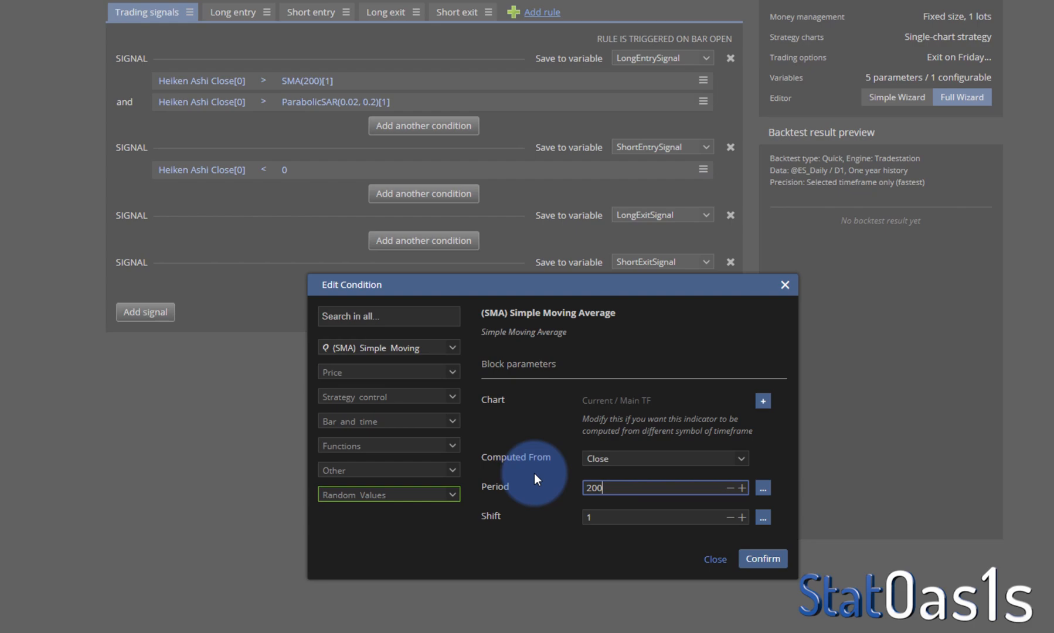
pyautogui.click(762, 558)
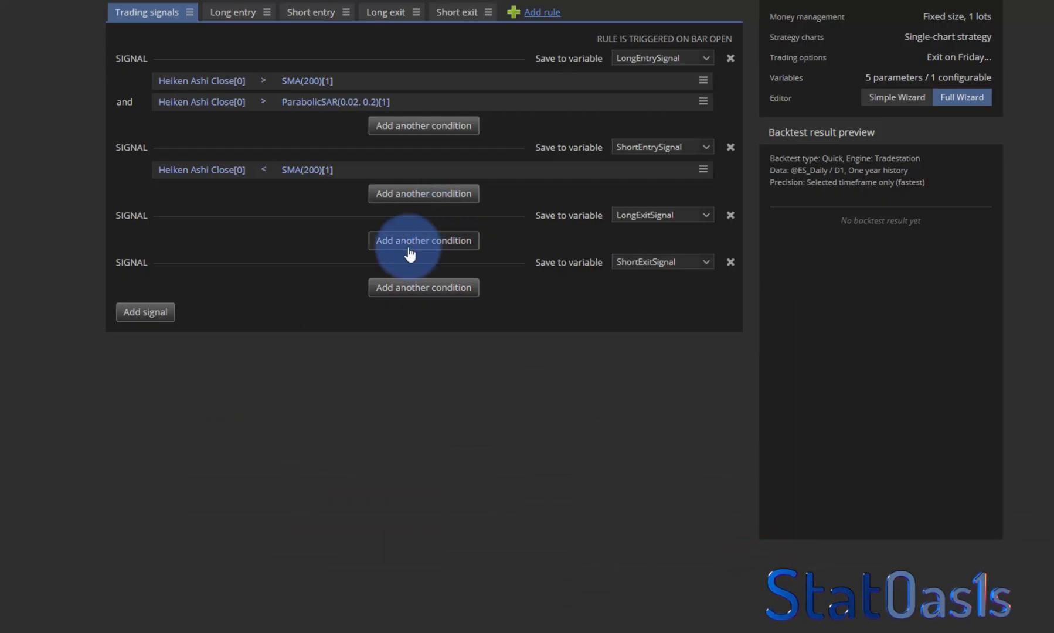
pyautogui.moveTo(689, 118)
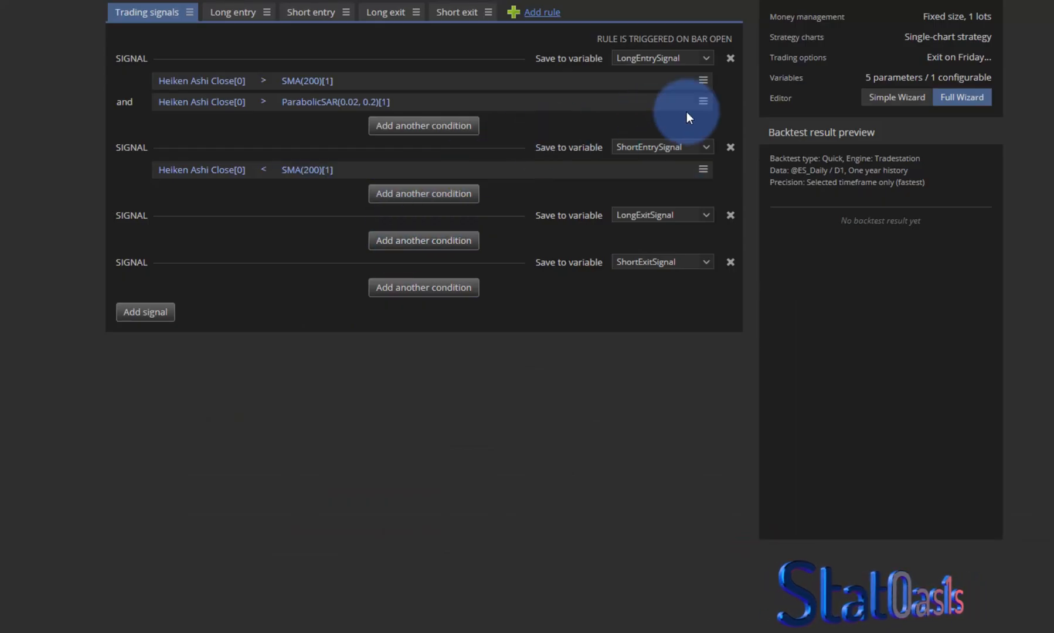
# Copy the Parabolic SAR condition into the short entry signal and change it to 'is lower'.
pyautogui.click(702, 102)
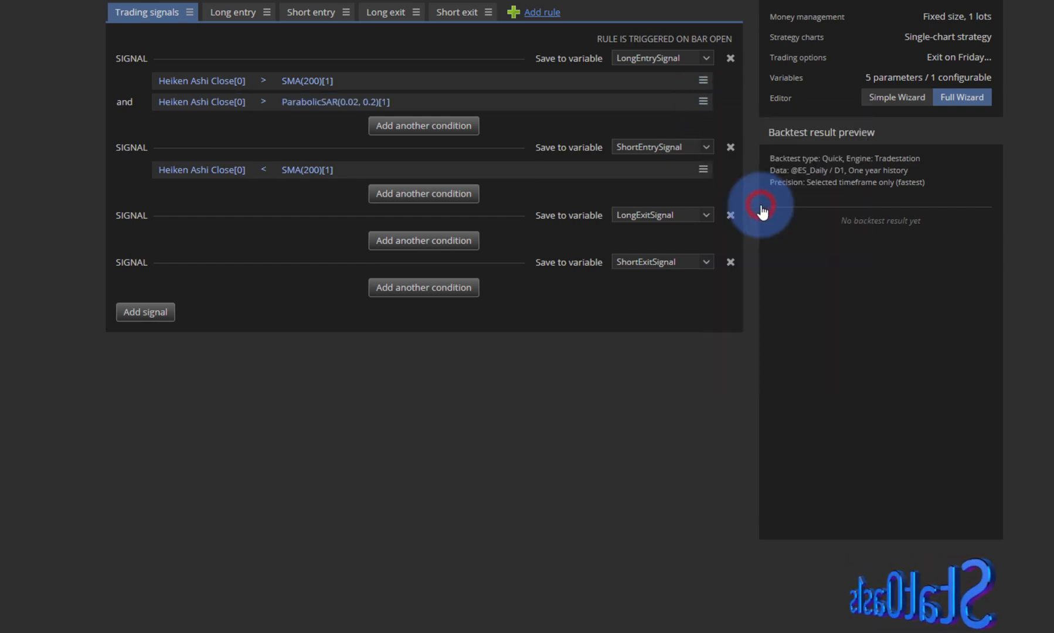
pyautogui.click(703, 169)
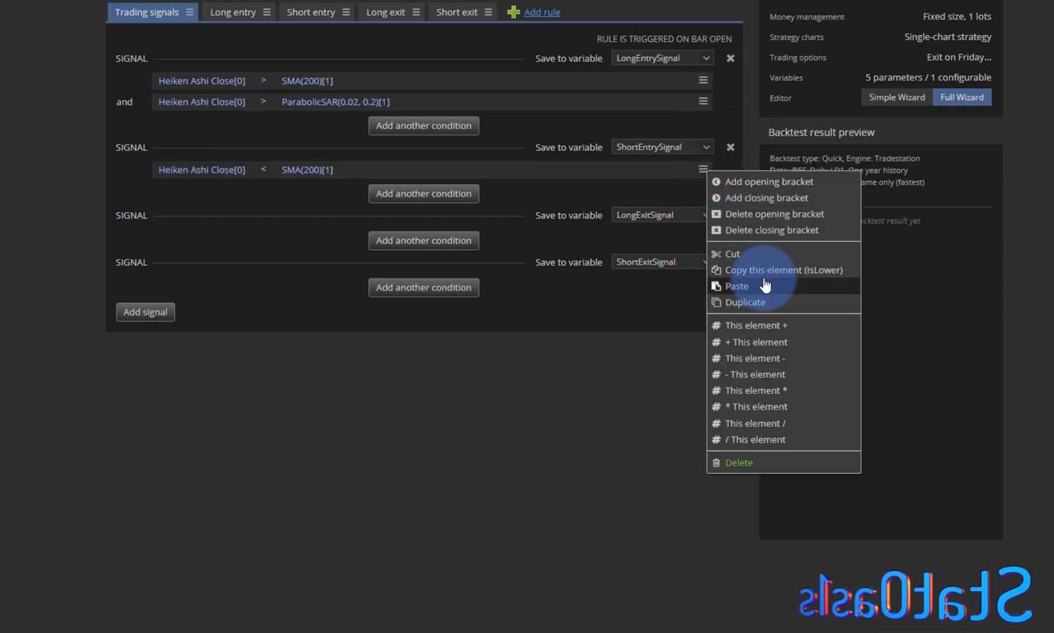
pyautogui.click(735, 285)
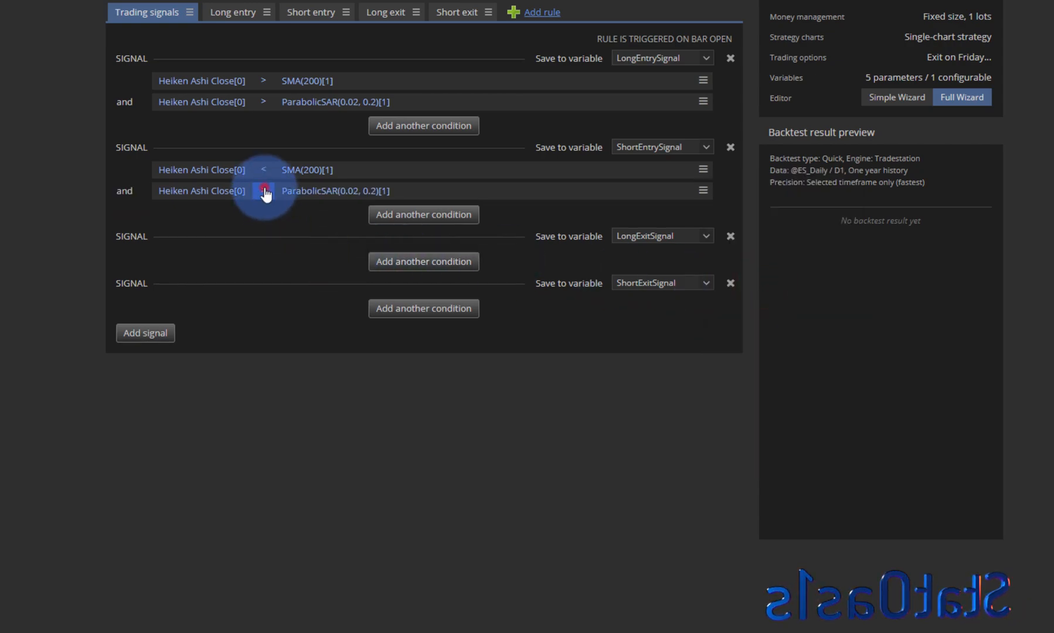
pyautogui.click(264, 191)
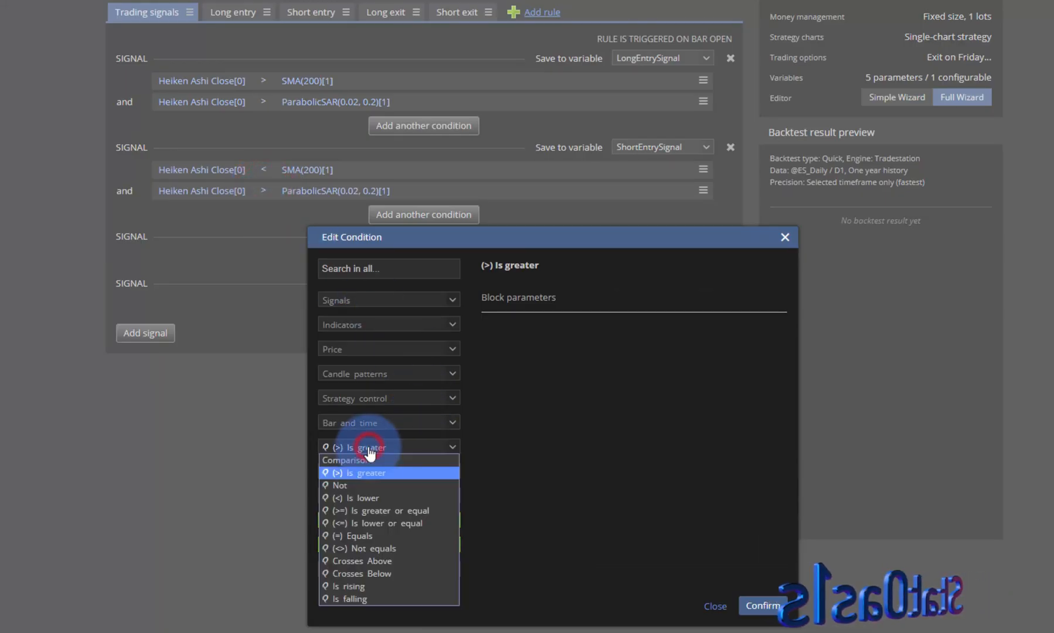
pyautogui.click(358, 497)
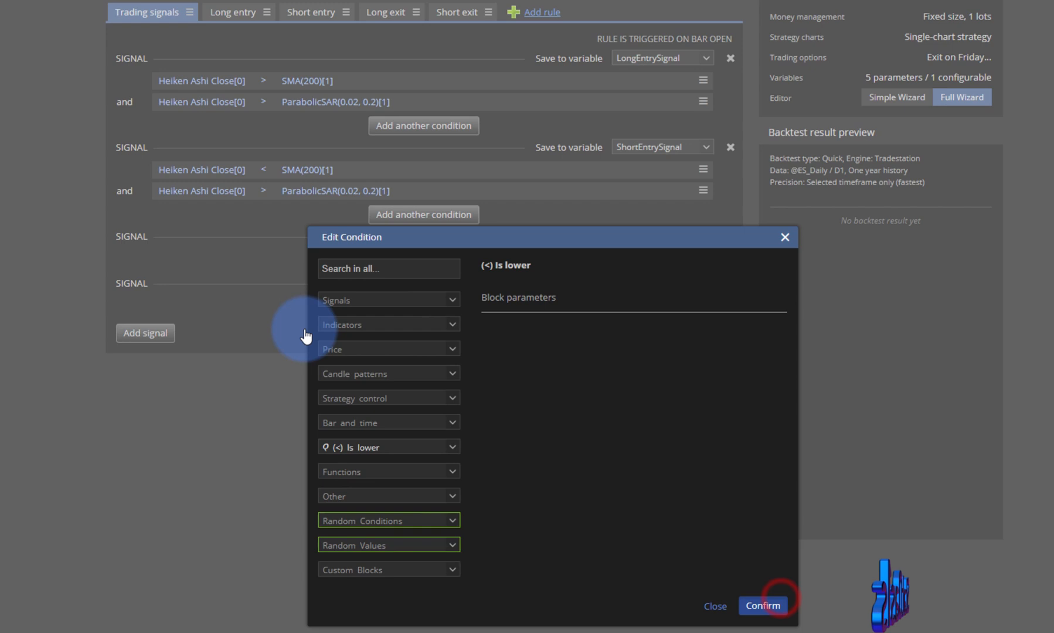
pyautogui.click(762, 605)
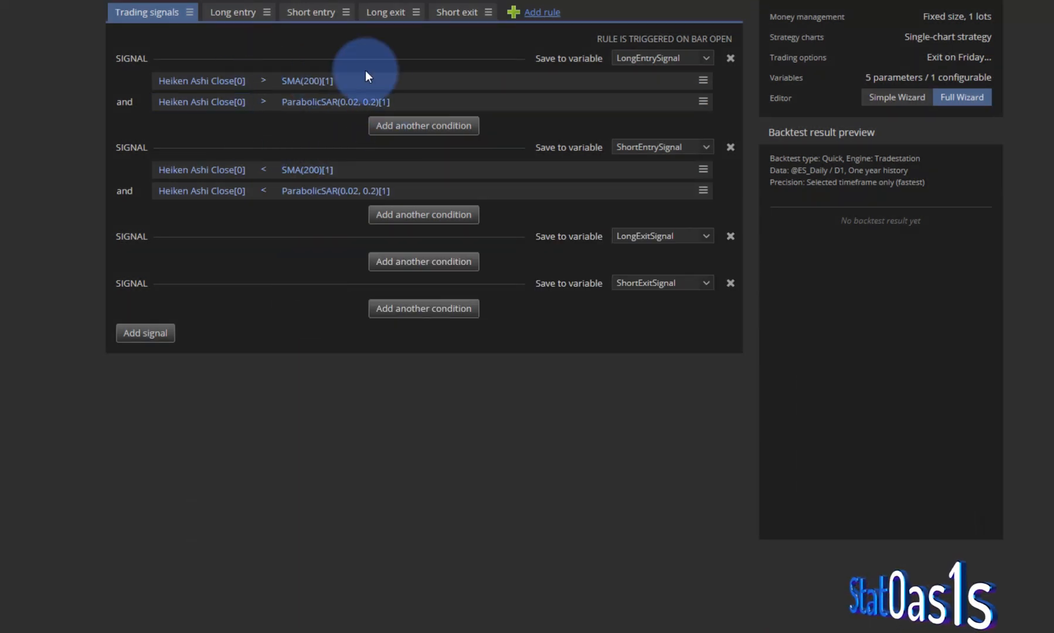
pyautogui.moveTo(211, 215)
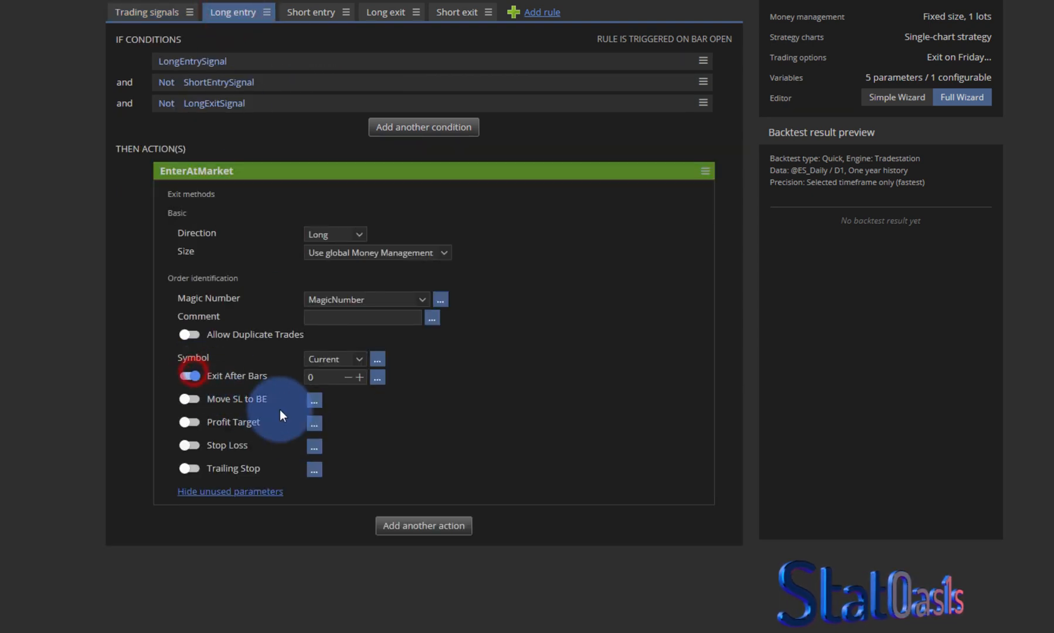
# Set long and short entries to exit after 5 bars.
pyautogui.click(330, 376)
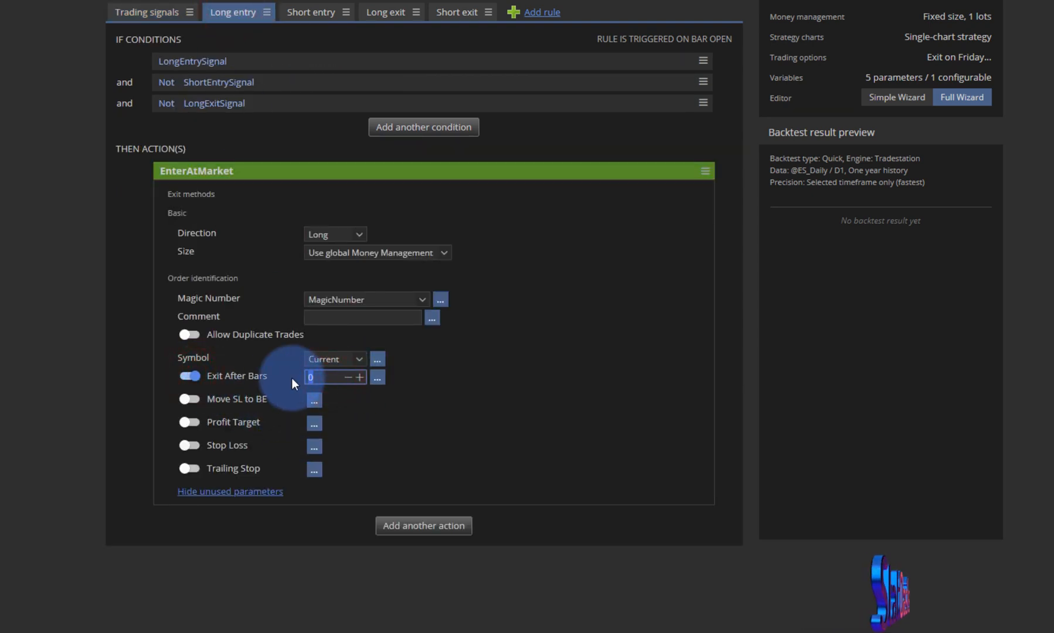
pyautogui.write('5')
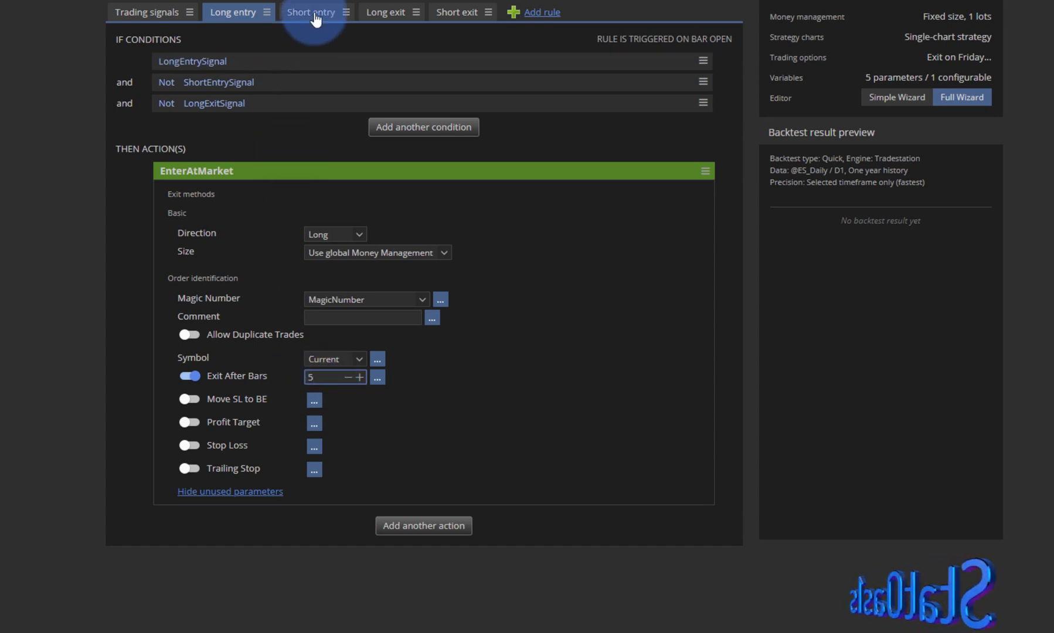
pyautogui.click(310, 12)
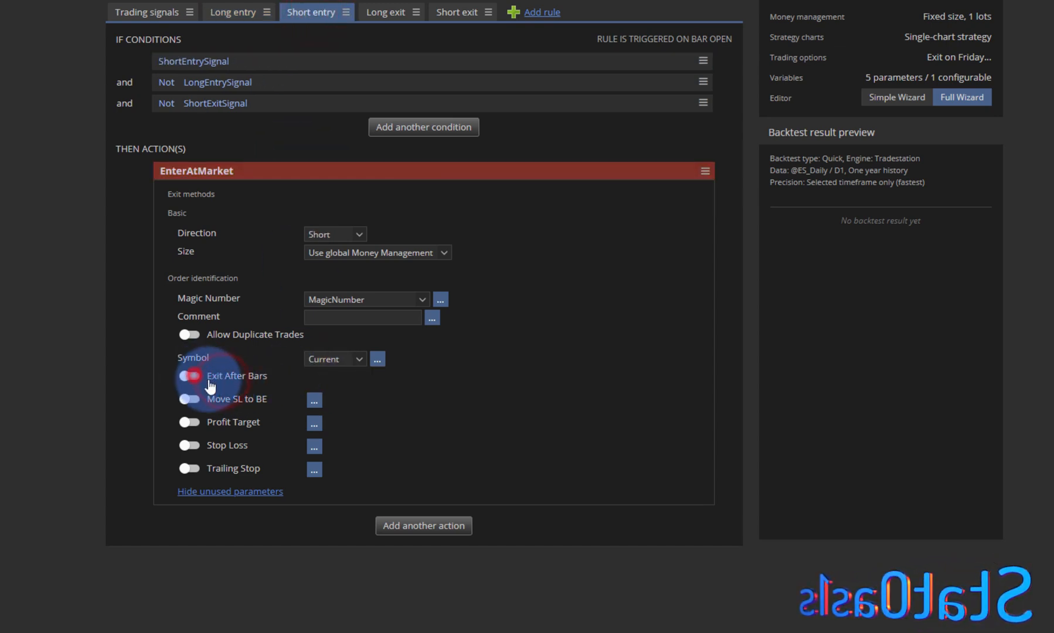
pyautogui.click(189, 376)
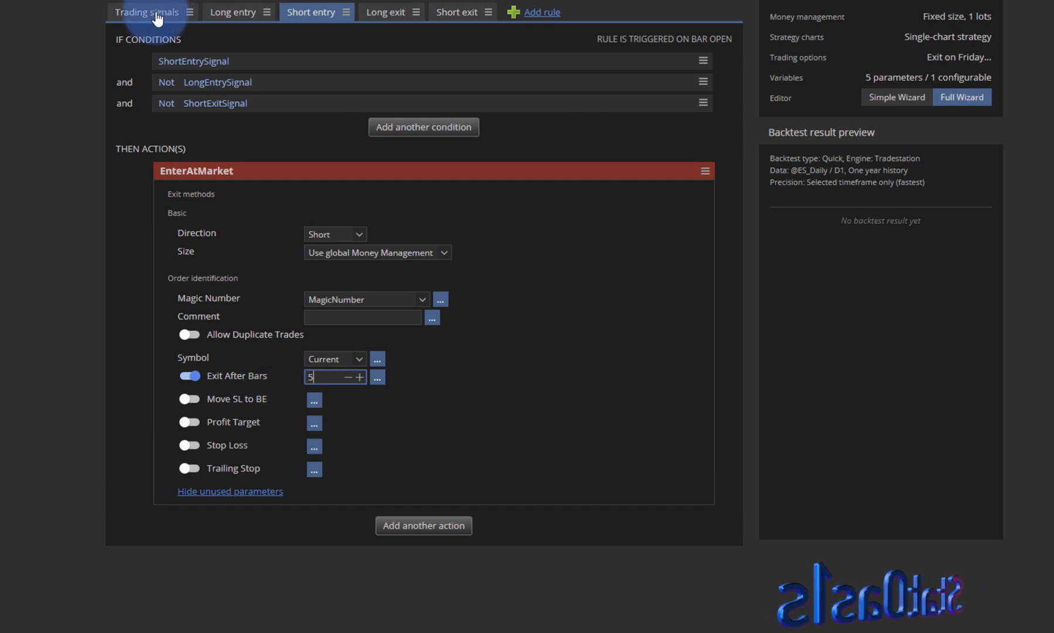
pyautogui.click(233, 12)
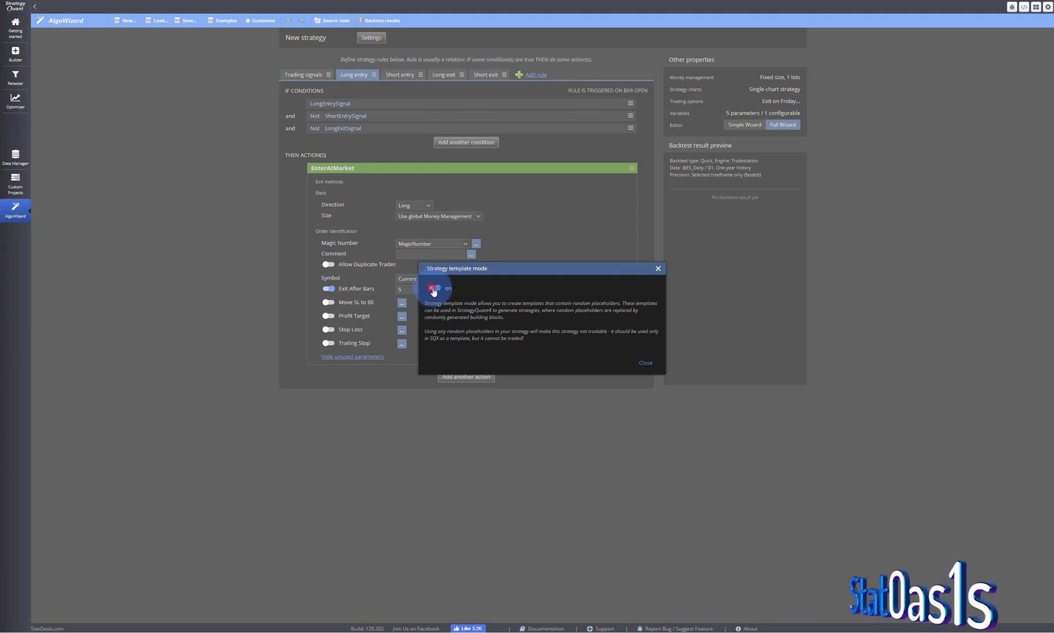
# Turn off template mode, review the trading signals, and show the backtest settings.
pyautogui.click(643, 362)
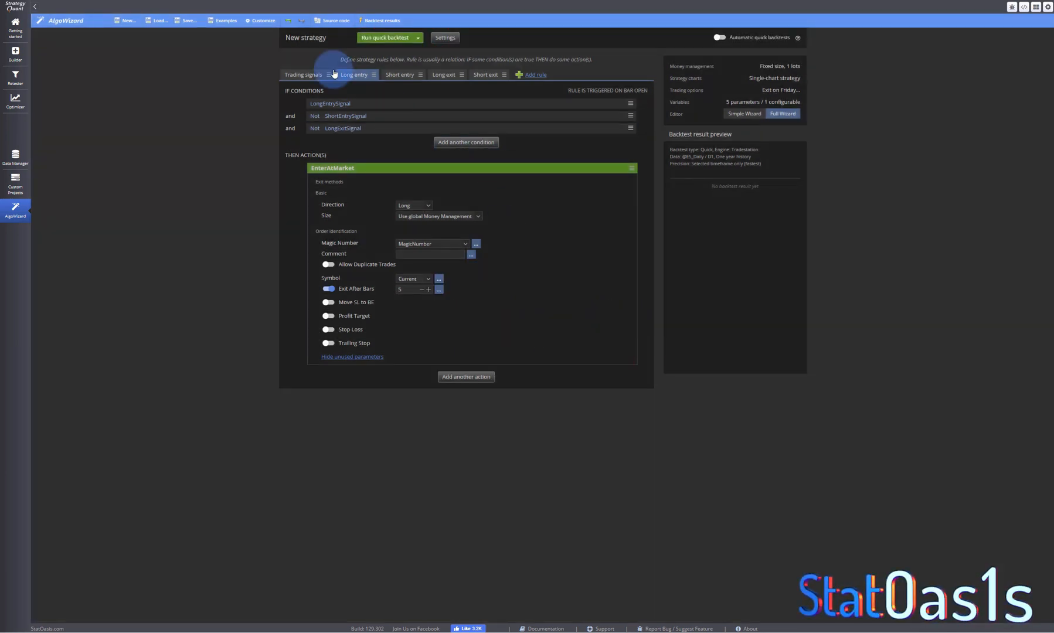
pyautogui.click(303, 75)
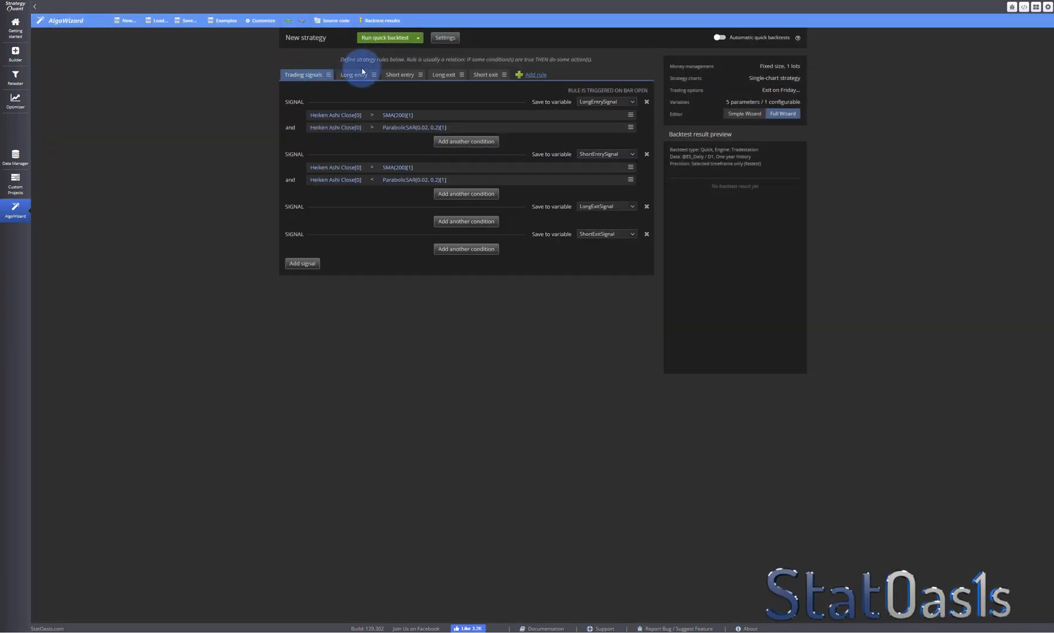
pyautogui.click(444, 37)
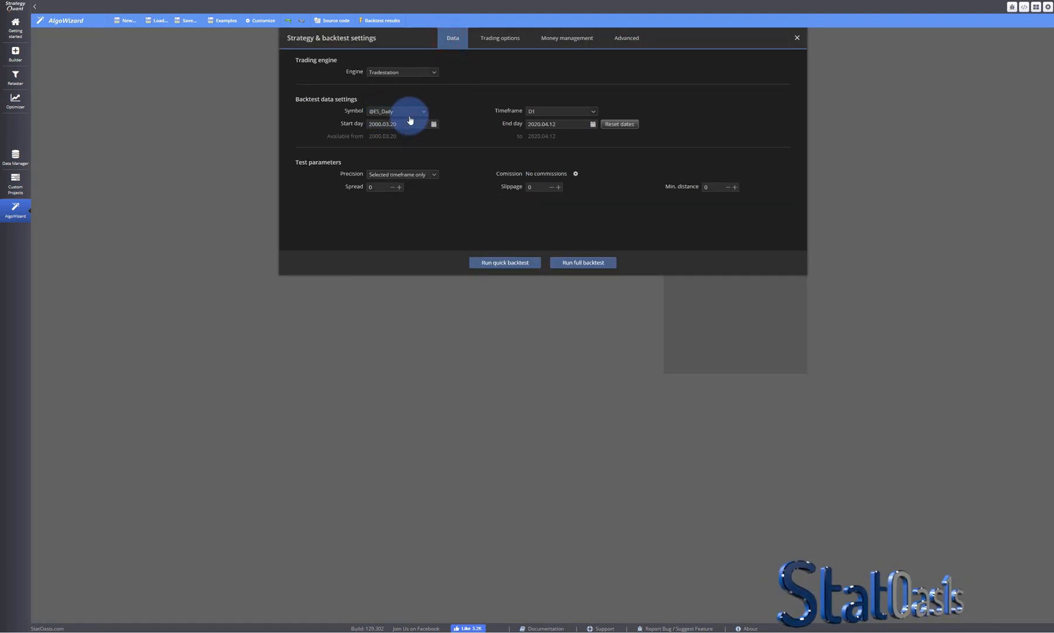
# Set the backtest start day to 2008.01.01.
pyautogui.click(409, 123)
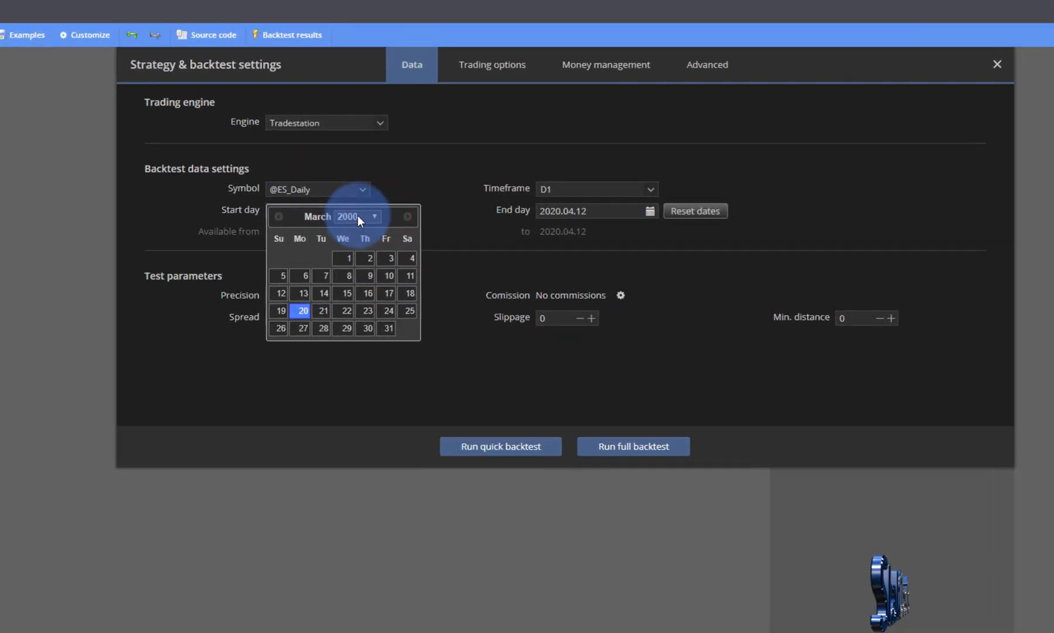
pyautogui.click(357, 217)
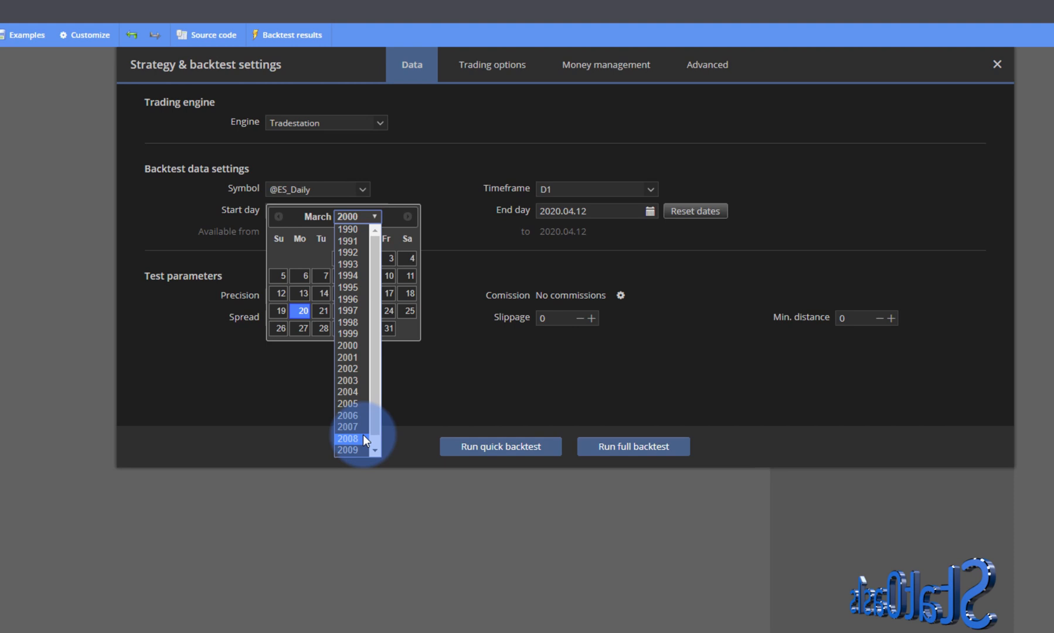
pyautogui.click(348, 438)
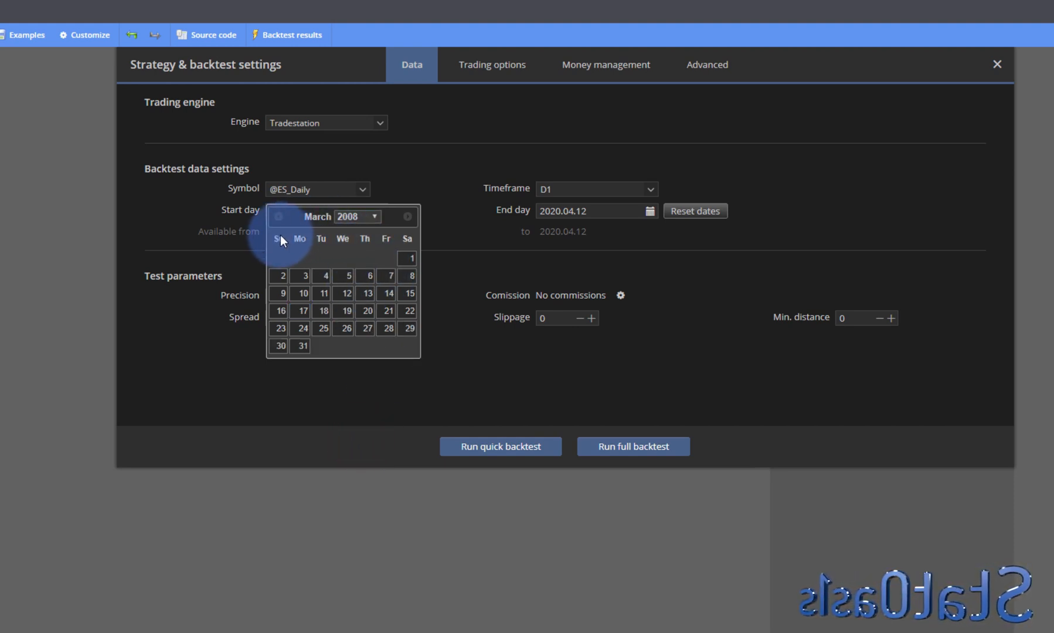
pyautogui.click(278, 217)
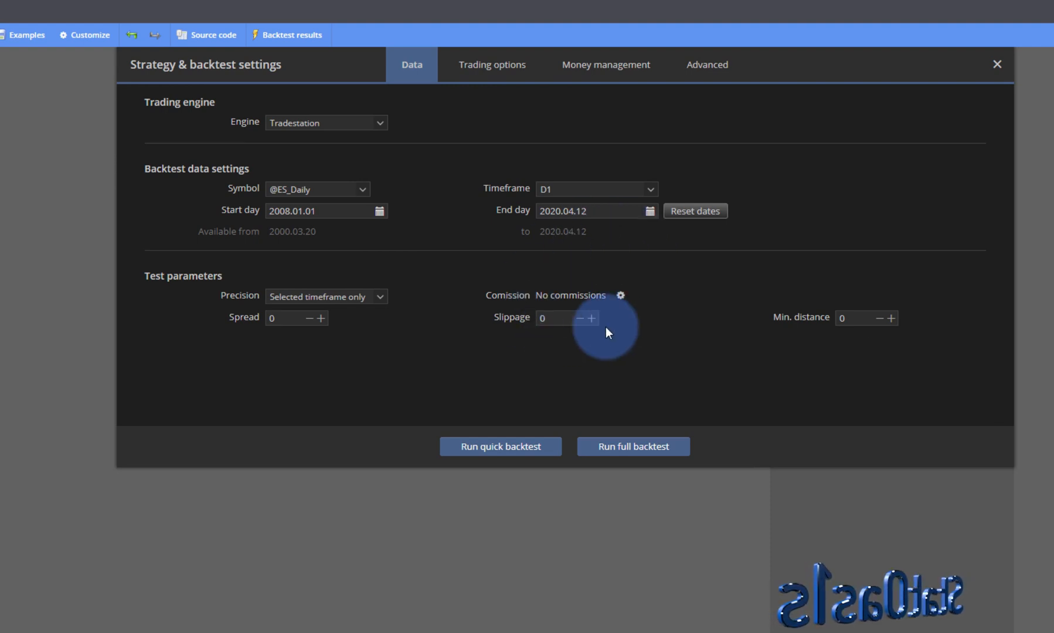
# Set the backtest end day to 2015.12.31.
pyautogui.click(649, 211)
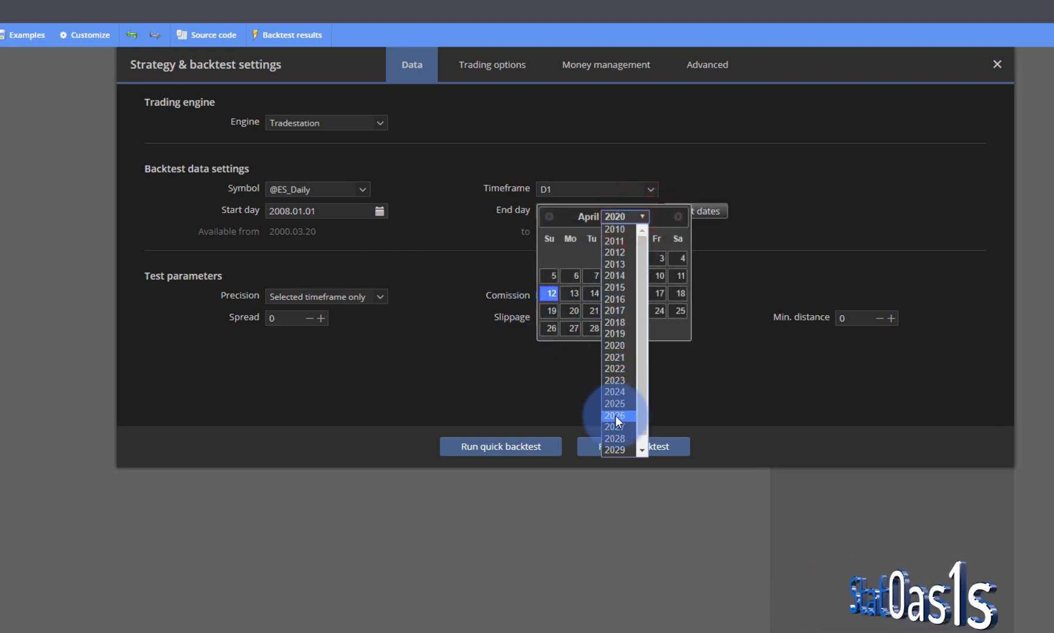
pyautogui.click(613, 276)
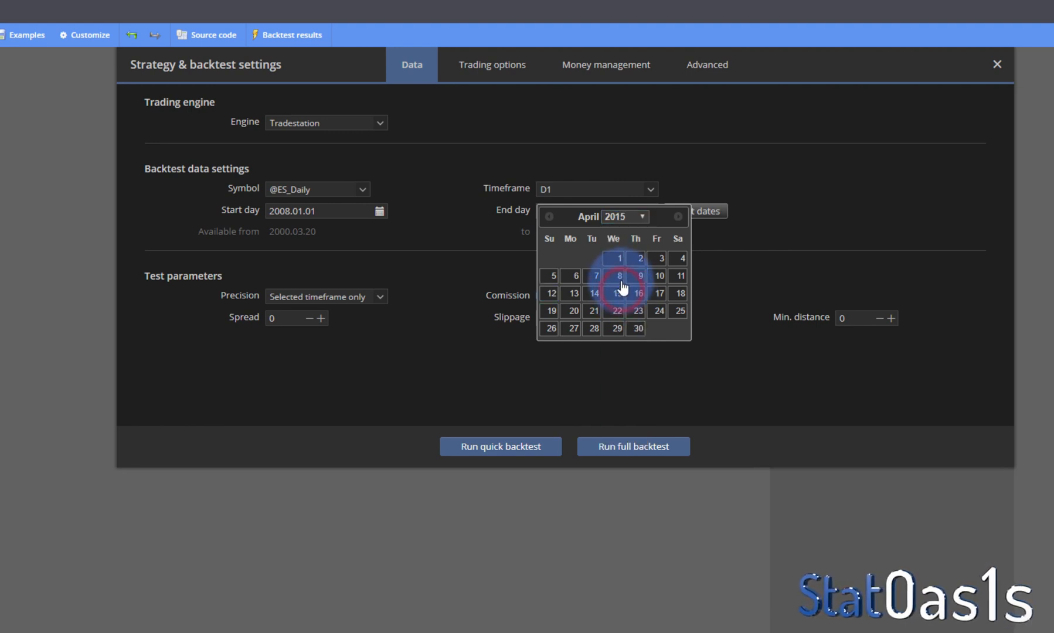
pyautogui.click(678, 216)
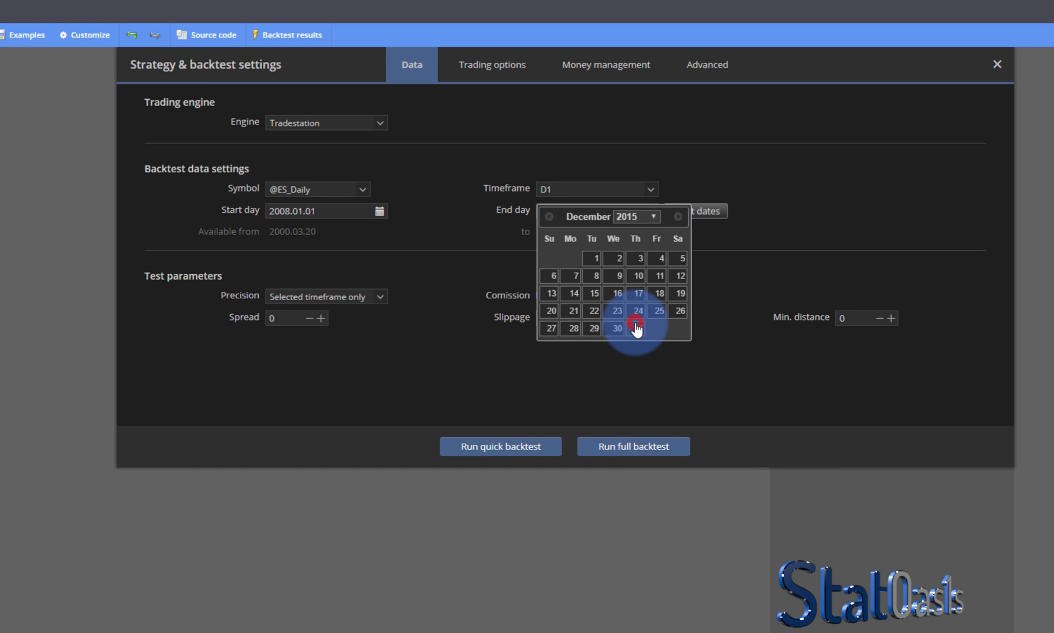
pyautogui.click(492, 64)
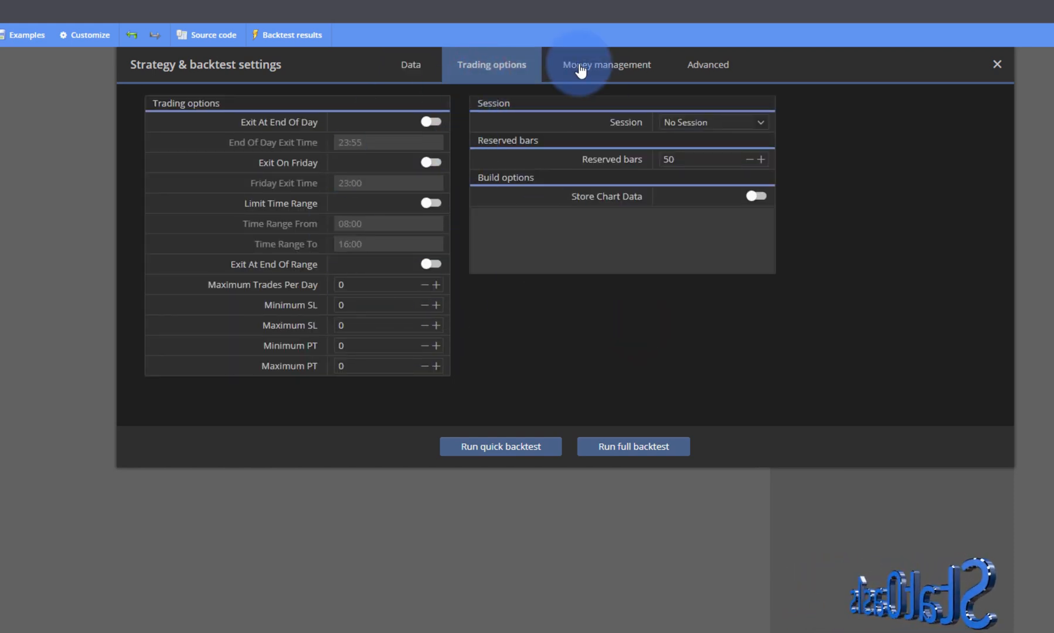
# Check the money management settings, then run the full backtest.
pyautogui.click(604, 64)
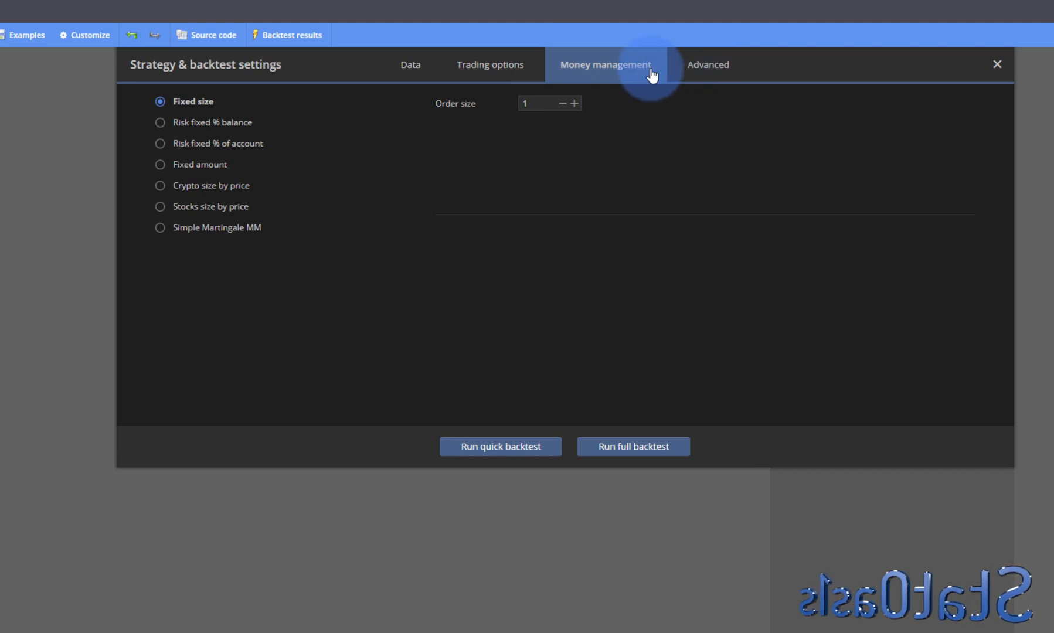
pyautogui.click(411, 64)
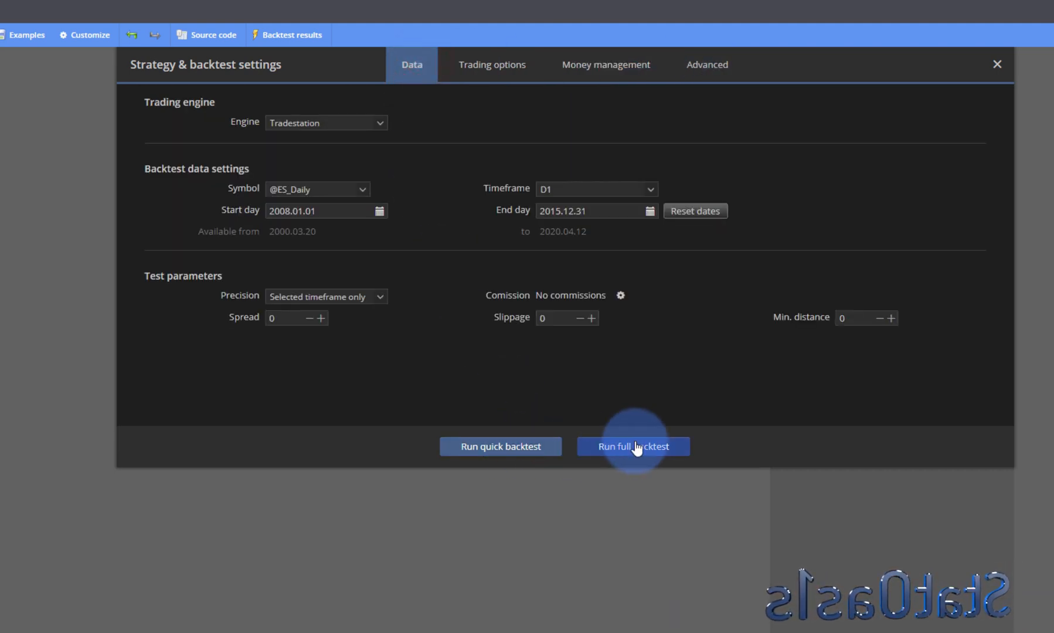
pyautogui.click(633, 446)
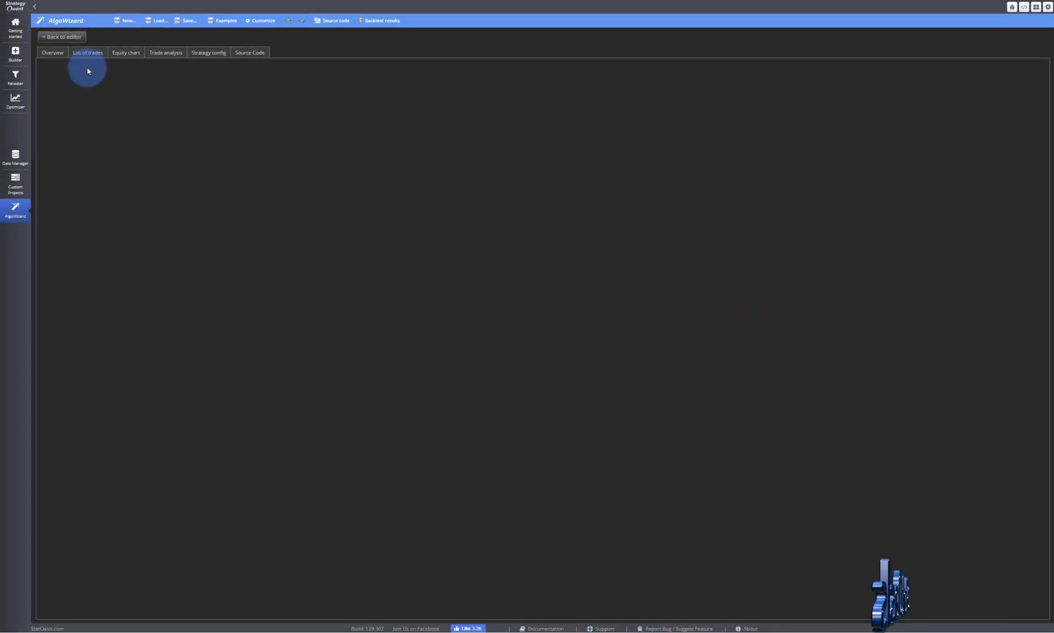
# View the equity chart, the list of trades, and the strategy's pseudo source code.
pyautogui.click(126, 52)
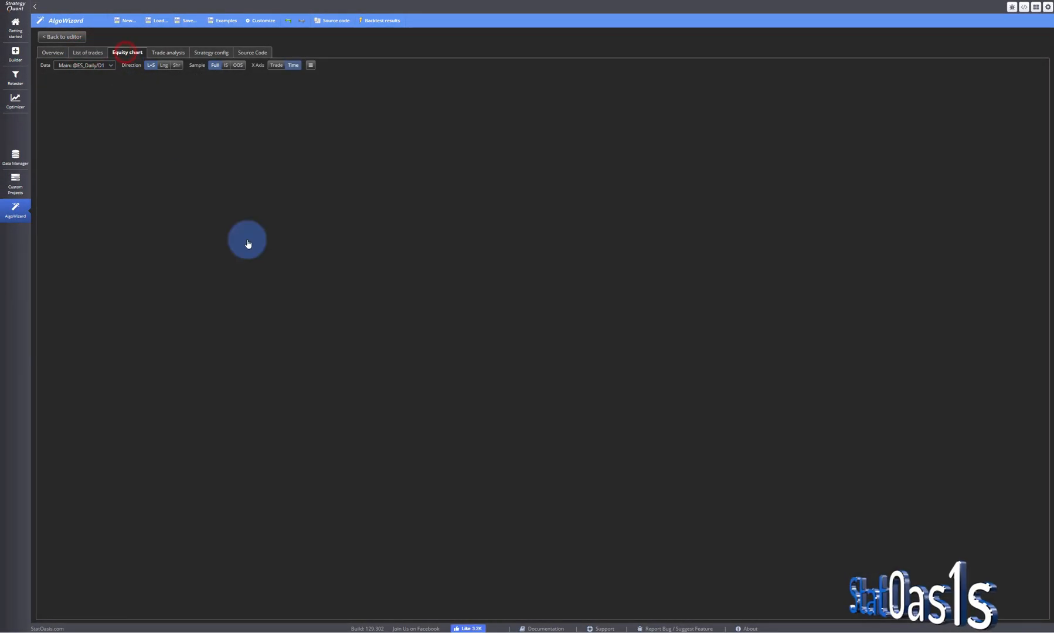
pyautogui.click(88, 52)
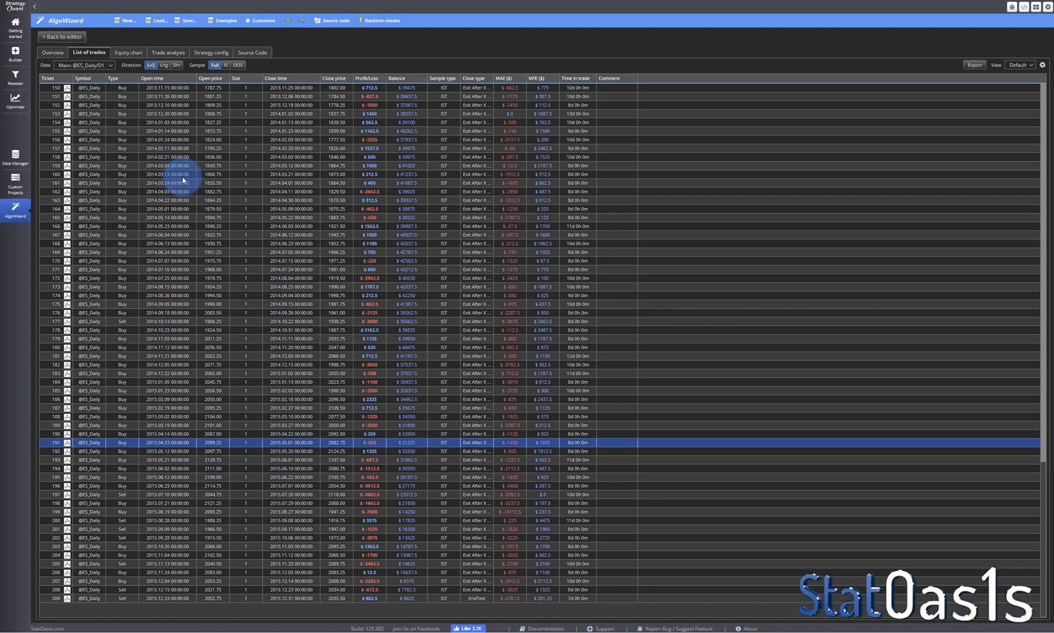
pyautogui.click(251, 52)
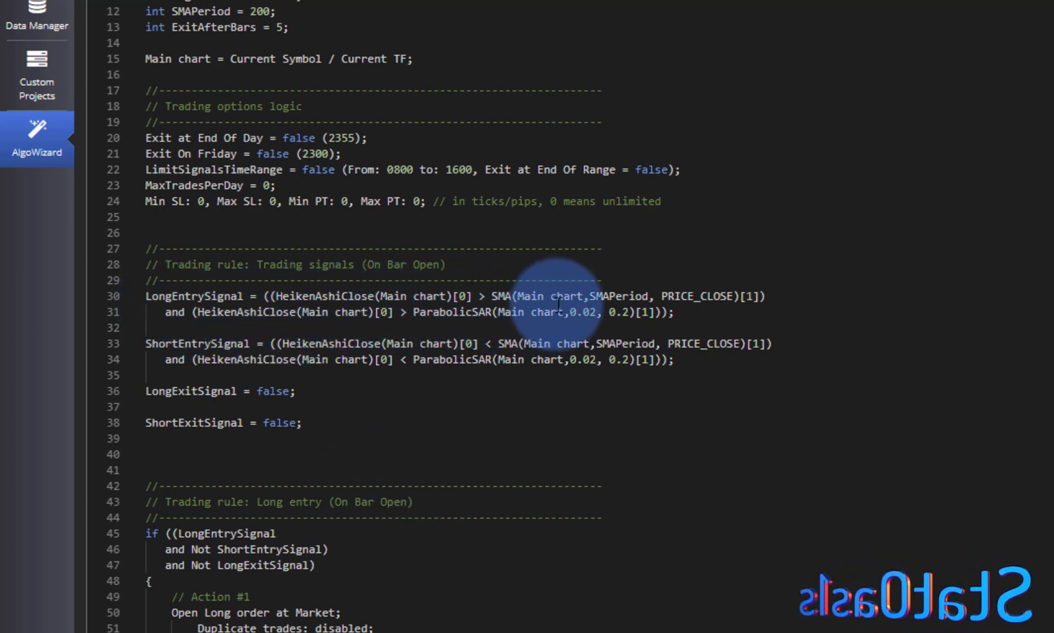
pyautogui.moveTo(618, 290)
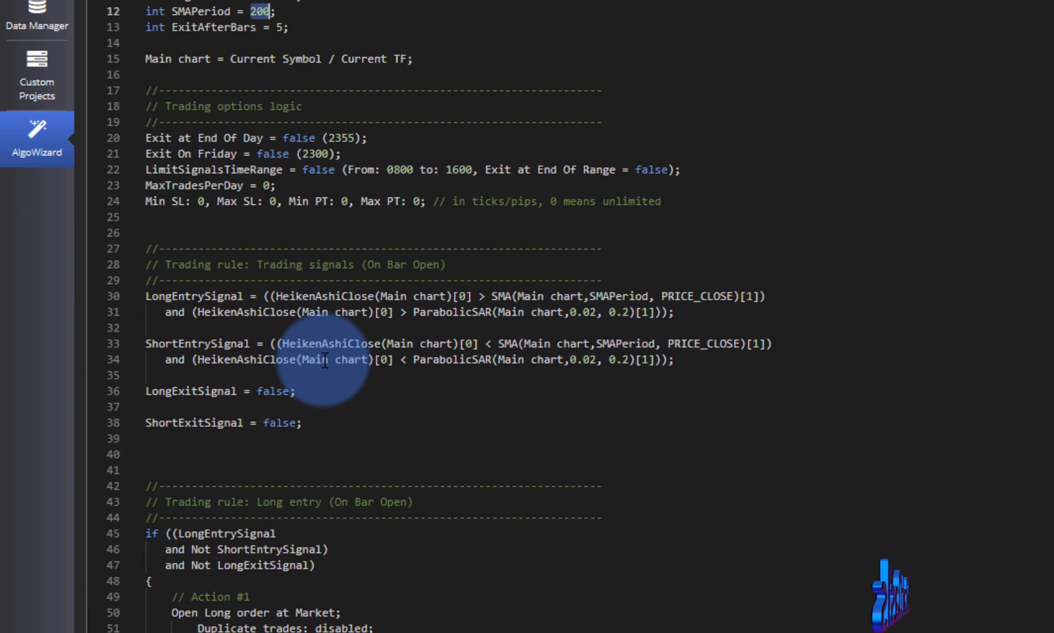
pyautogui.moveTo(298, 321)
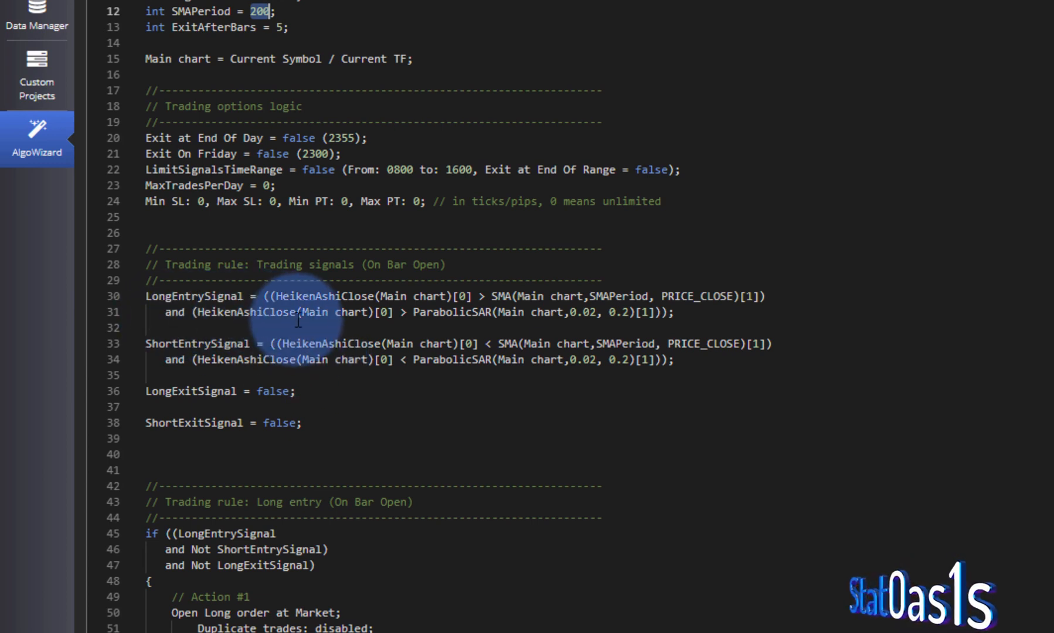
pyautogui.moveTo(460, 321)
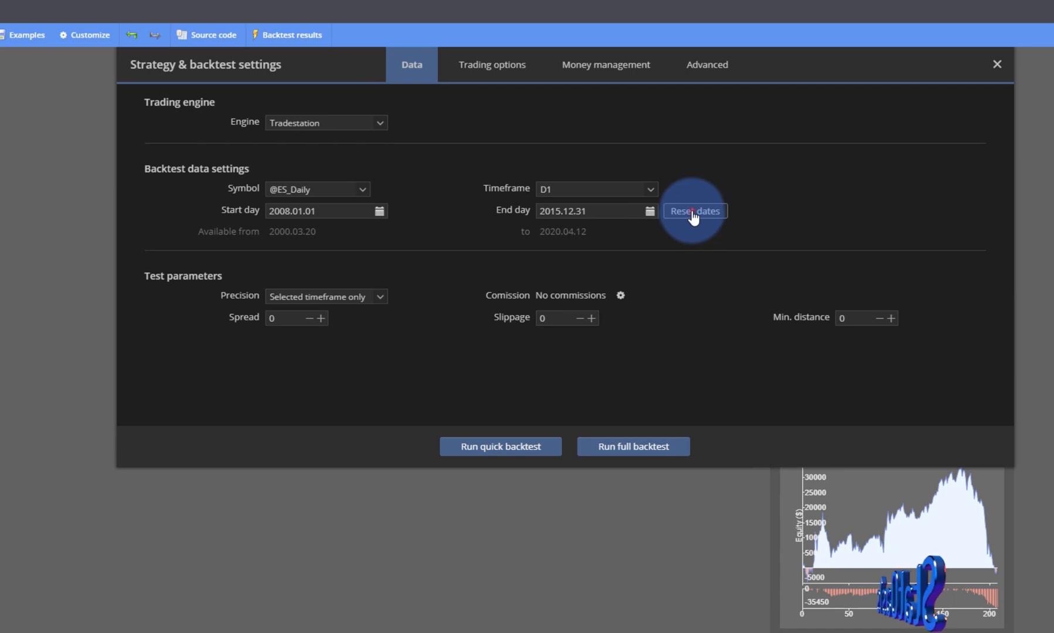
# Reset the dates to 2000–2020, view the new equity curve, and return to the editor.
pyautogui.click(997, 65)
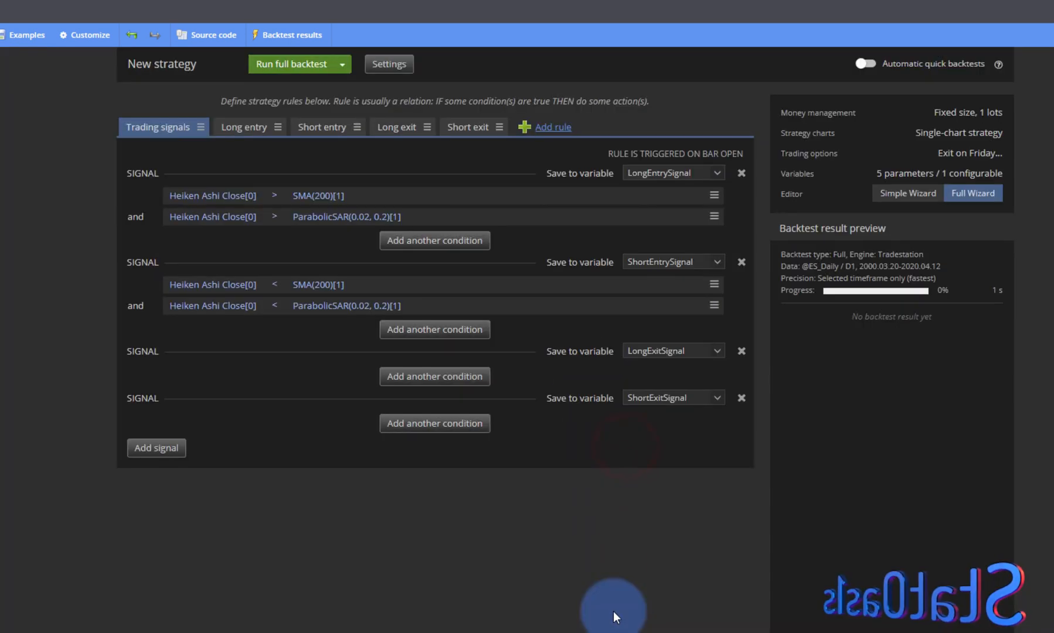
pyautogui.click(292, 63)
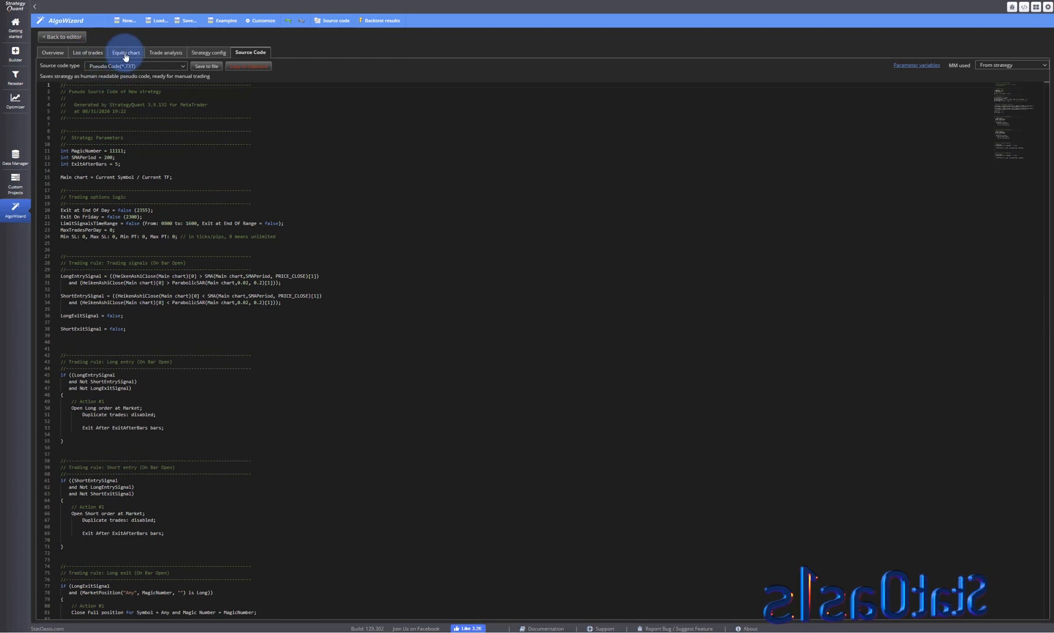
pyautogui.click(127, 52)
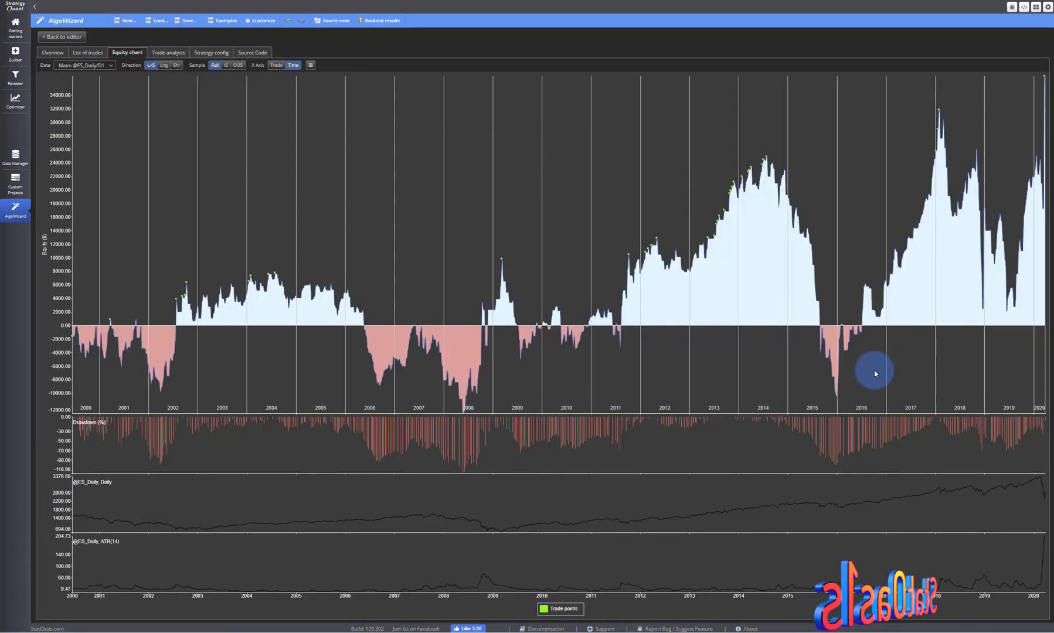
pyautogui.click(60, 36)
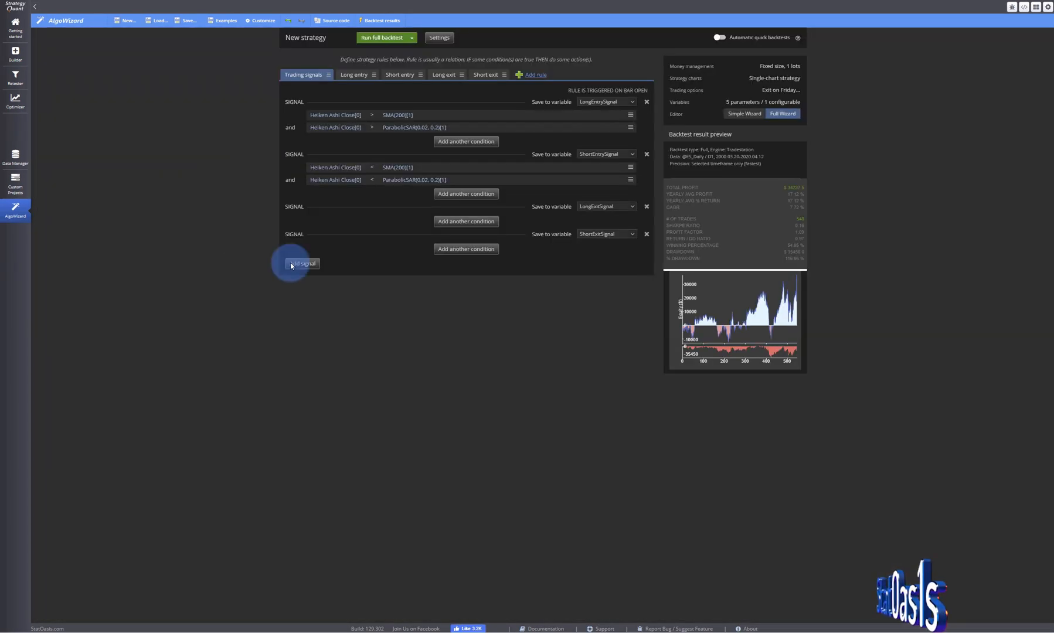